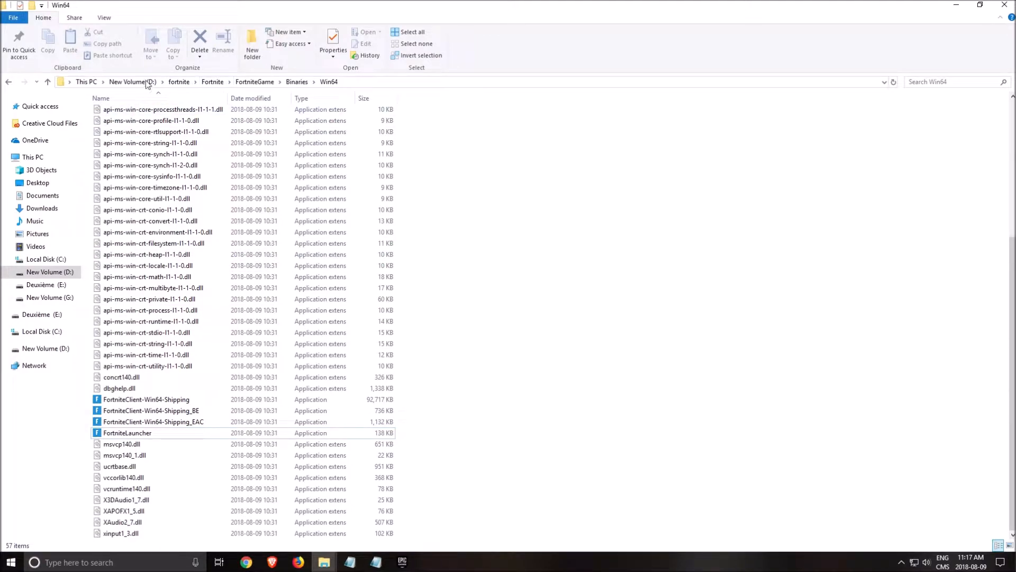
mouse_move(223, 81)
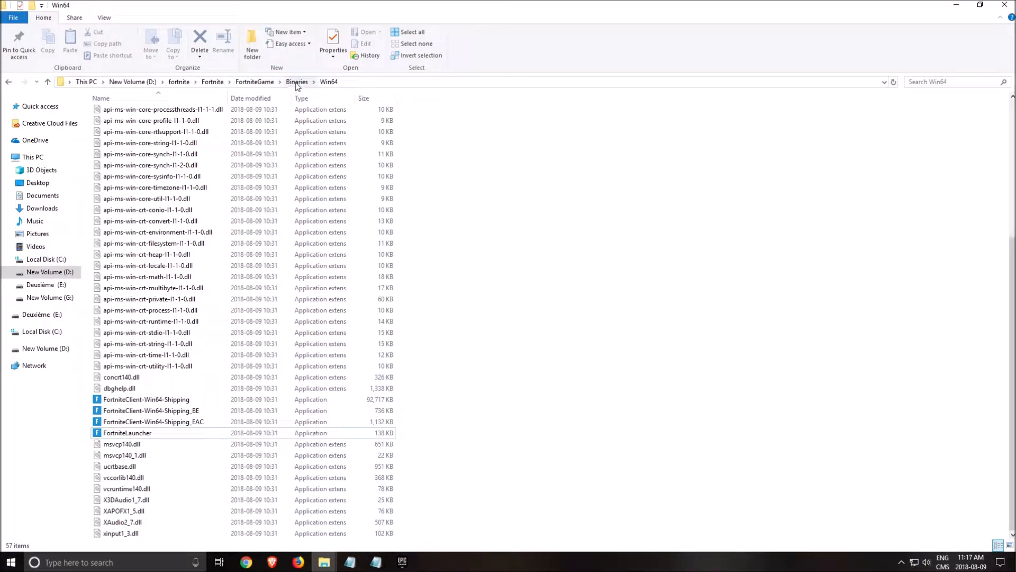
mouse_move(486, 394)
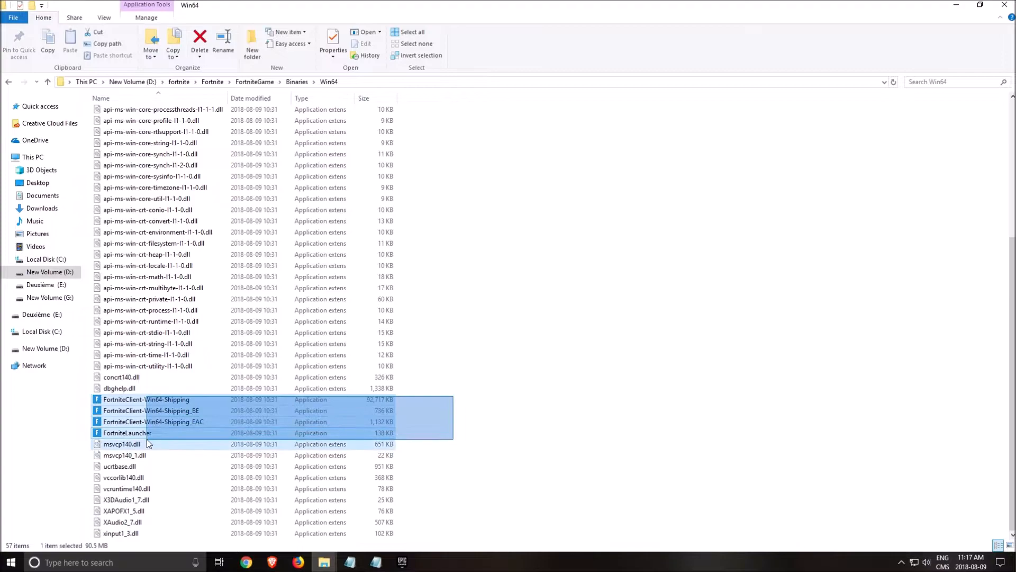
In FortniteClient-Win64-Shipping's Compatibility properties, disable fullscreen optimizations and override high DPI scaling by Application
right_click(146, 399)
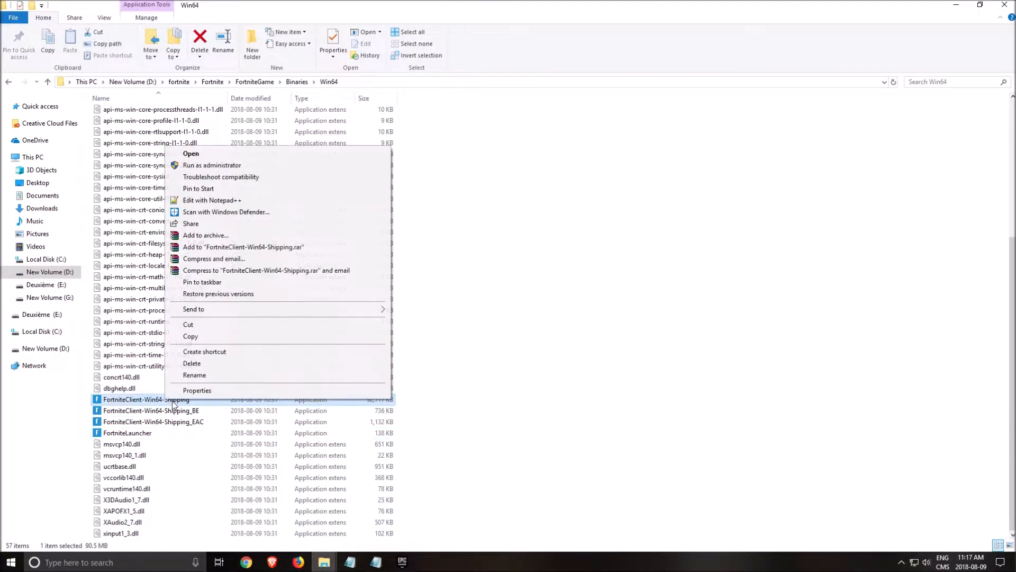
left_click(197, 391)
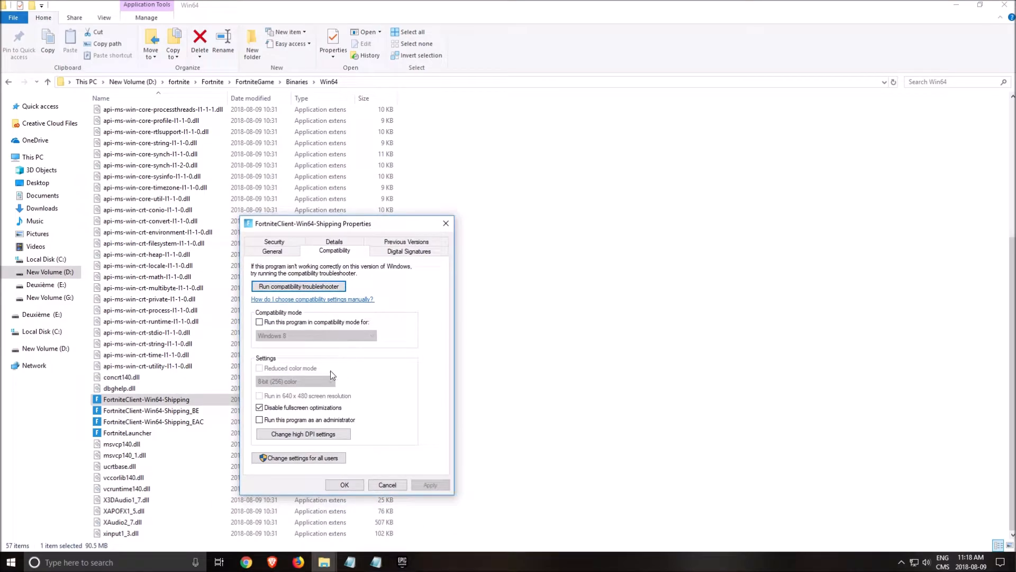
mouse_move(319, 414)
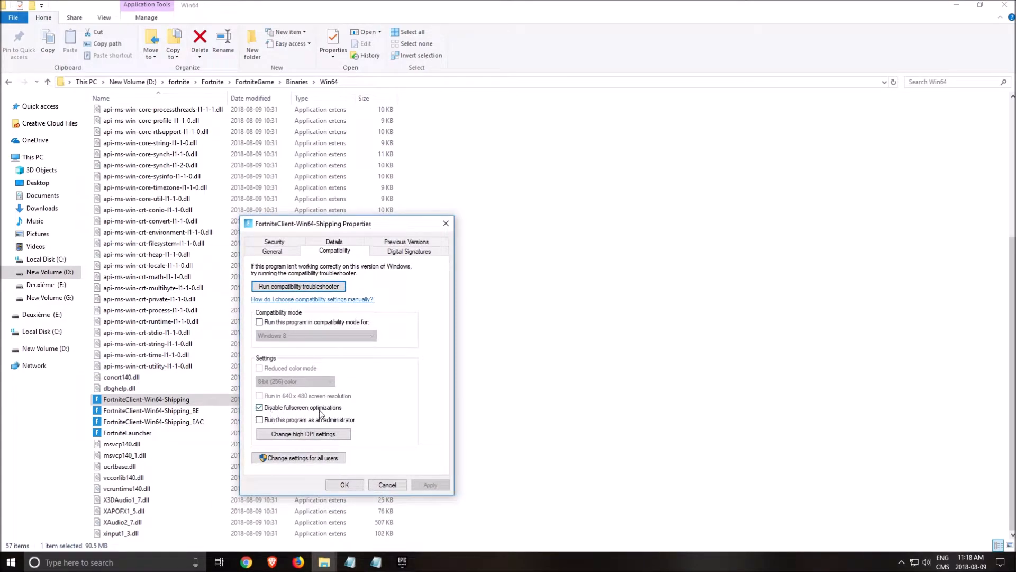
left_click(303, 434)
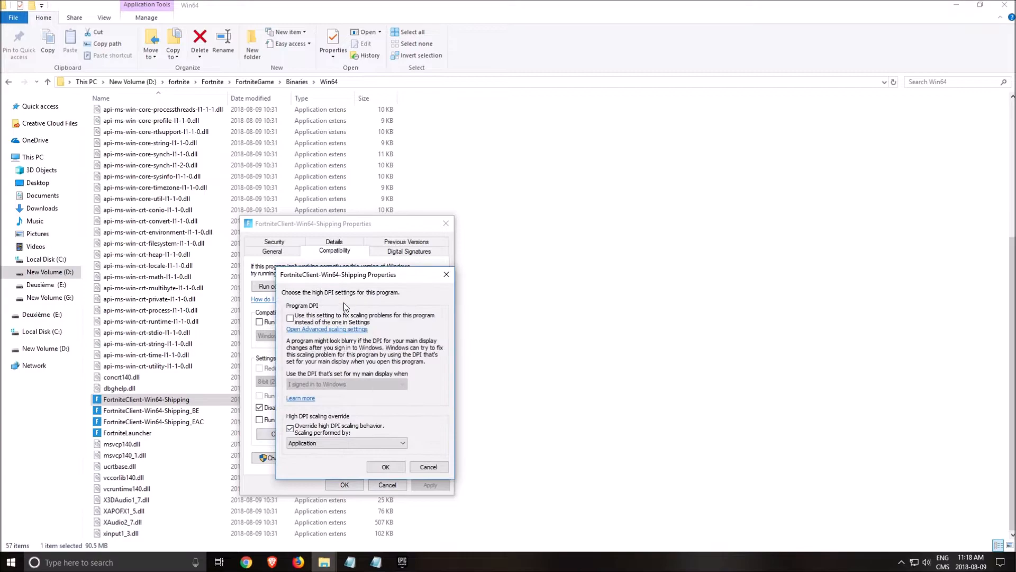
left_click(290, 428)
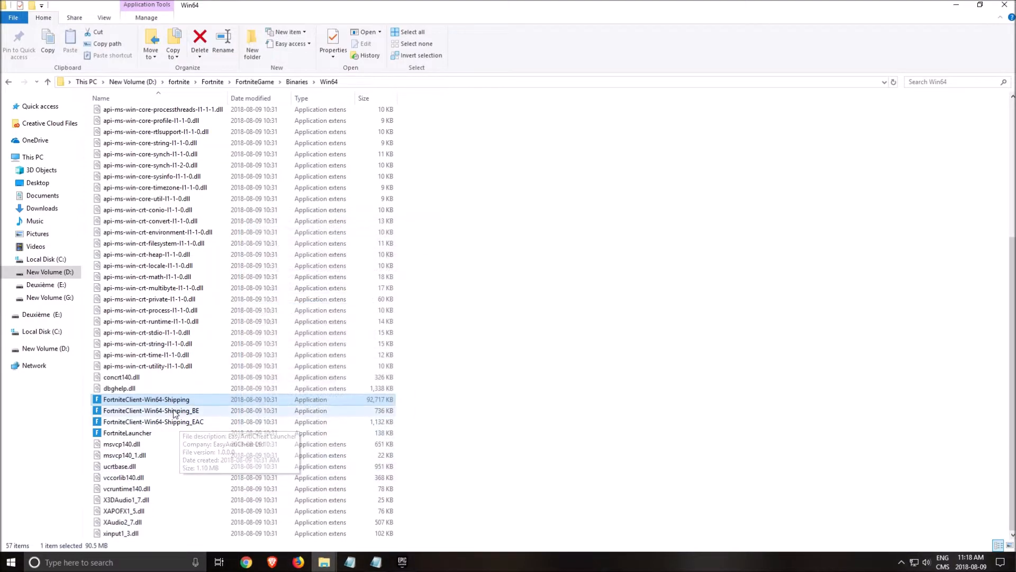
left_click(127, 432)
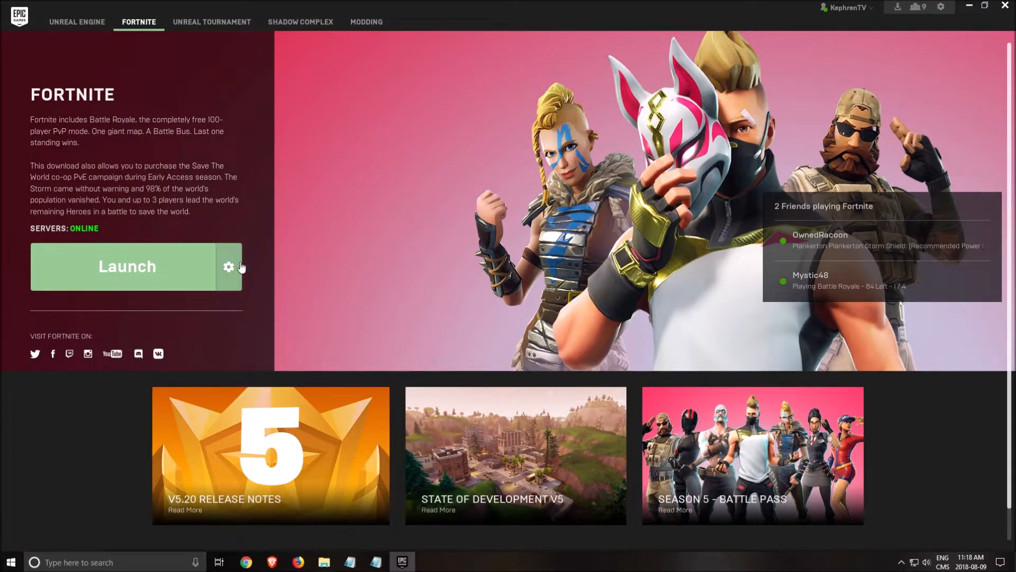
Enable Fortnite's Additional Command Line Arguments in launcher settings and fill them from the Notepad launch options
left_click(229, 266)
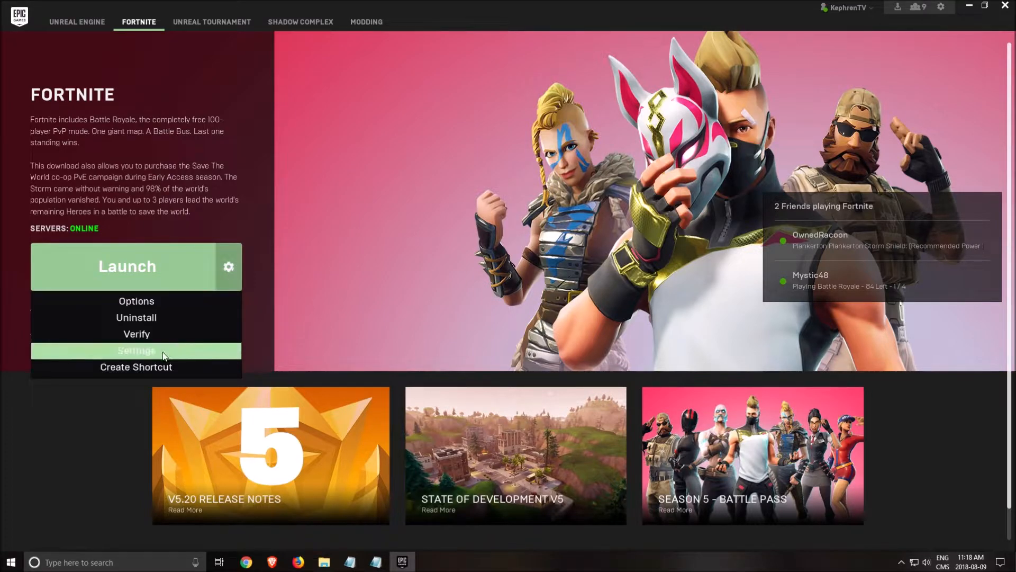
left_click(137, 350)
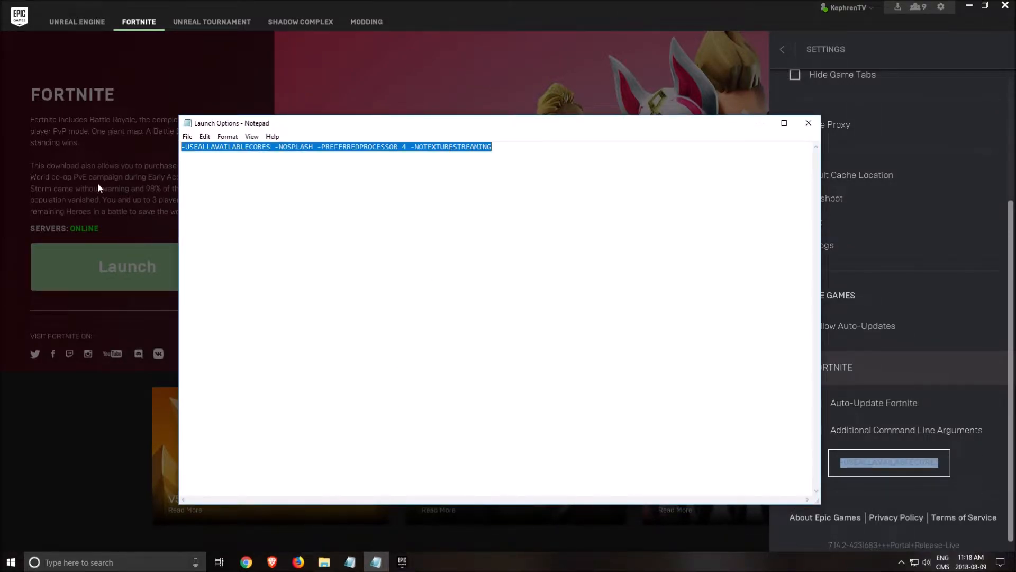
left_click(292, 158)
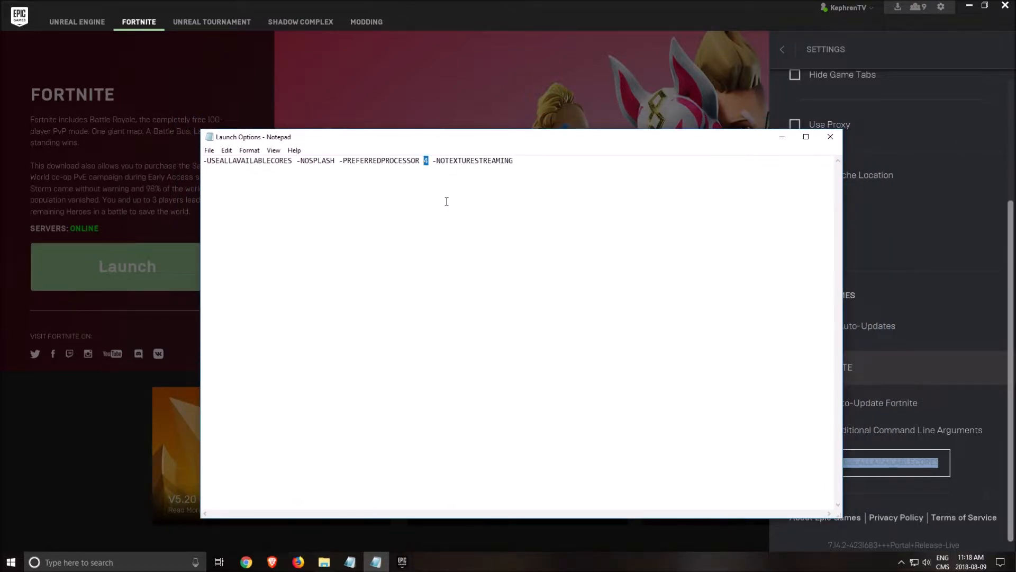
mouse_move(478, 253)
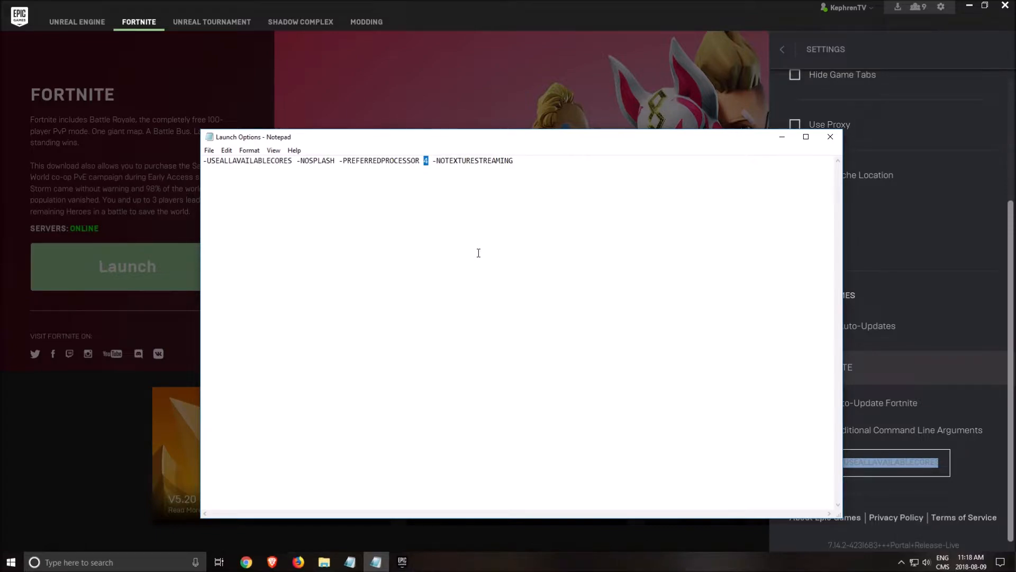
mouse_move(487, 248)
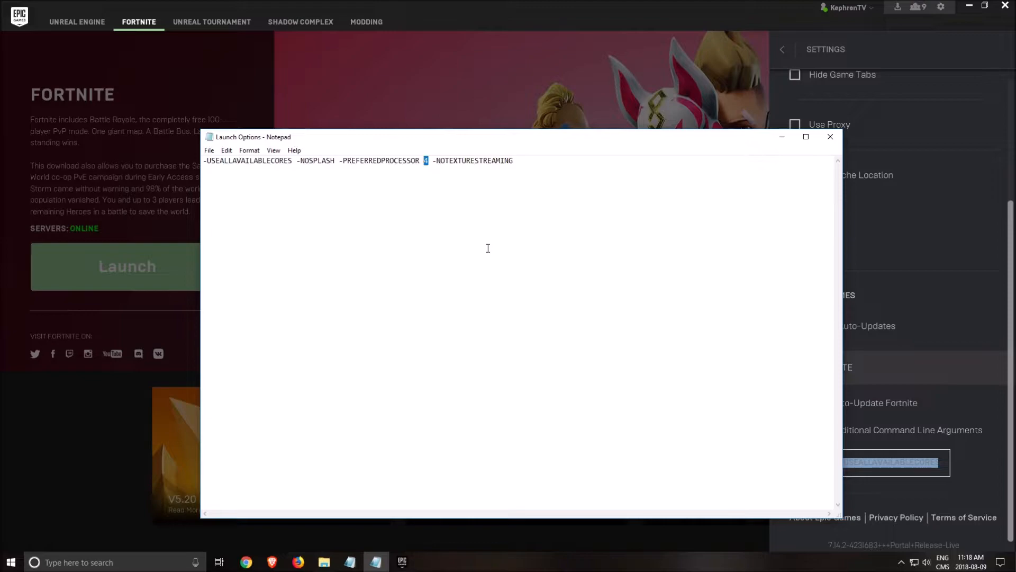
left_click(529, 276)
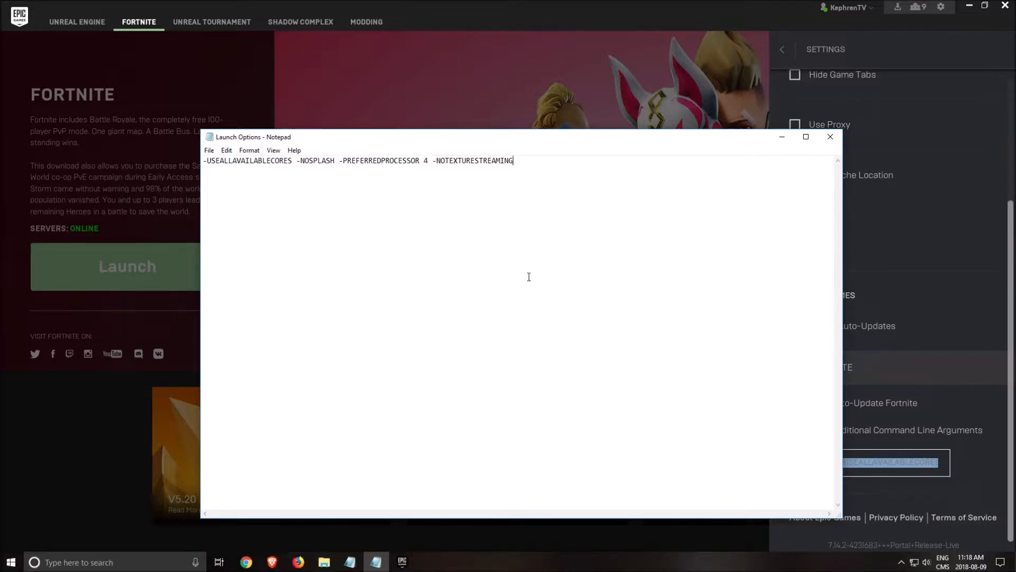
Bring up Task Manager via Ctrl+Alt+Delete, then return to the launcher settings
key("ctrl+alt+delete")
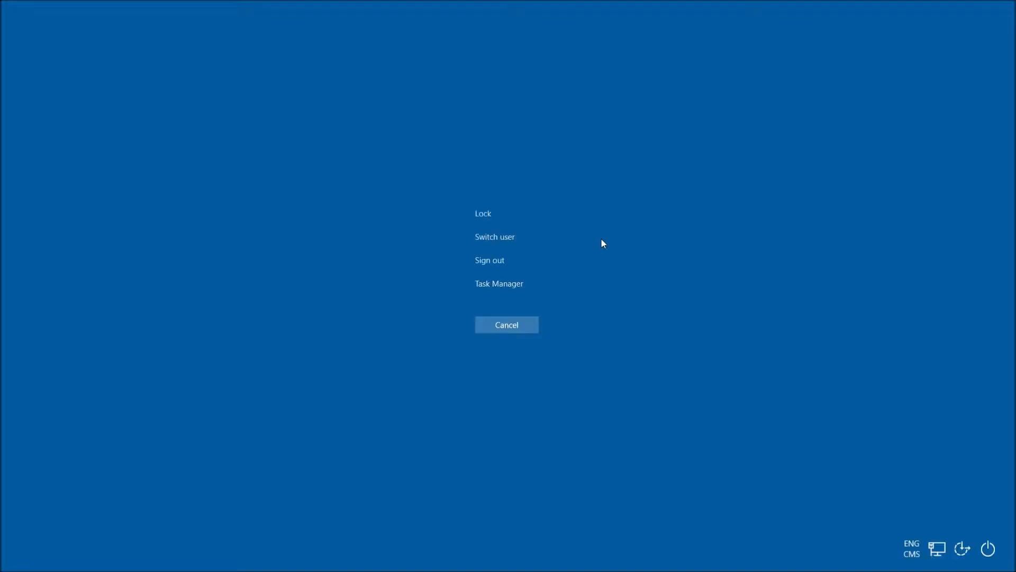
mouse_move(502, 296)
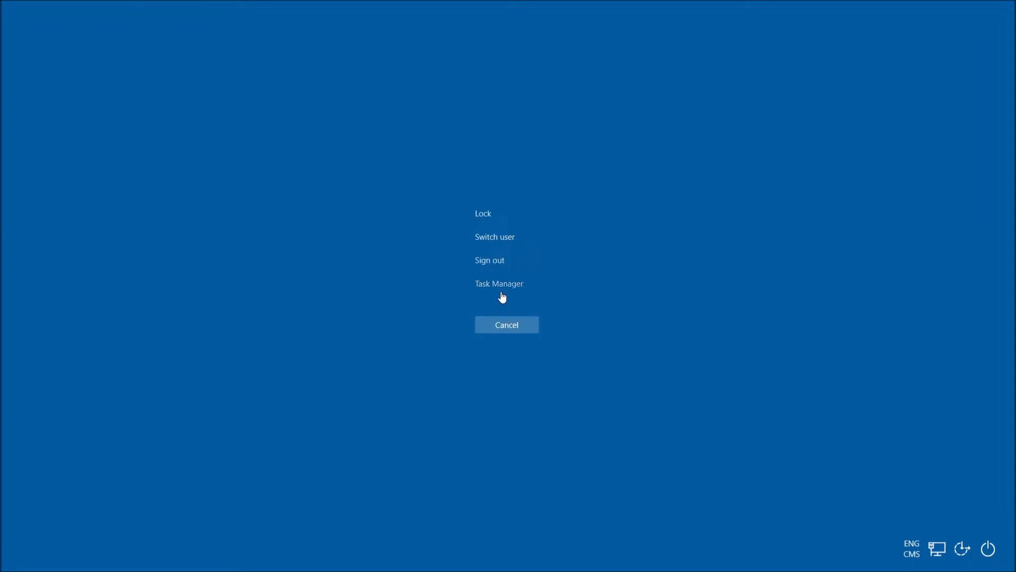
left_click(499, 283)
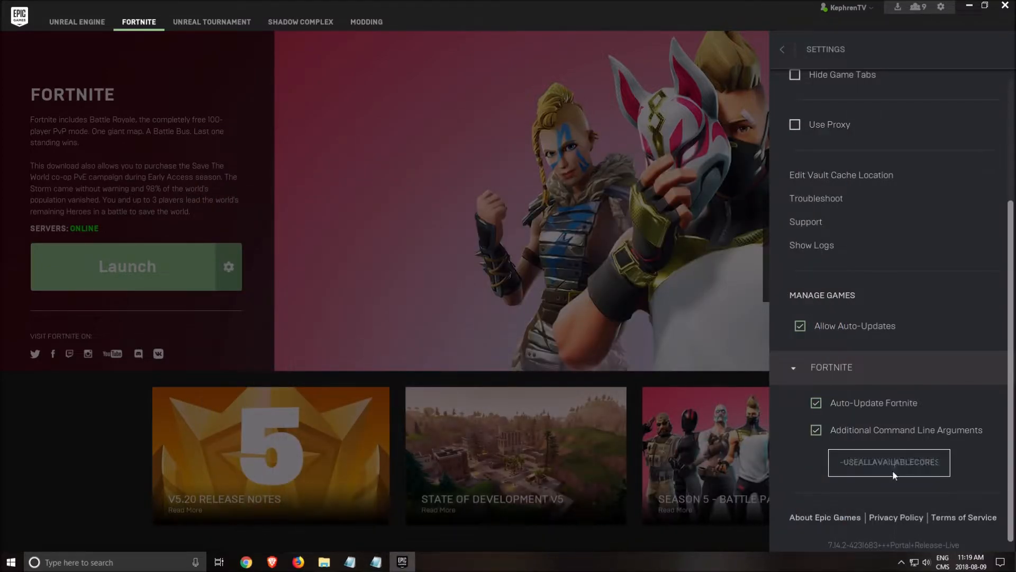
Launch Fortnite from the Epic Games Launcher and bring up its main menu from the lobby
triple_click(888, 463)
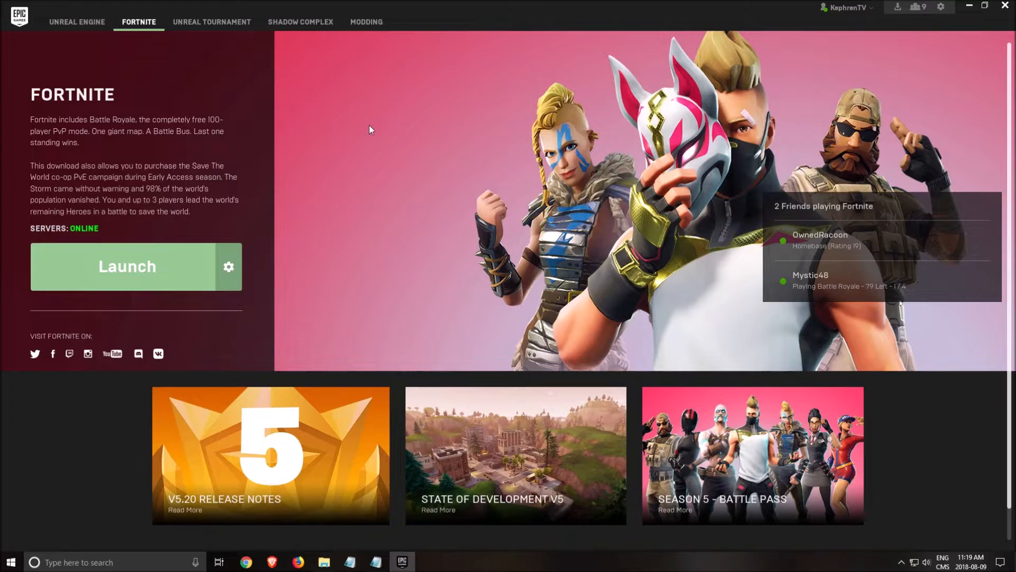
left_click(127, 267)
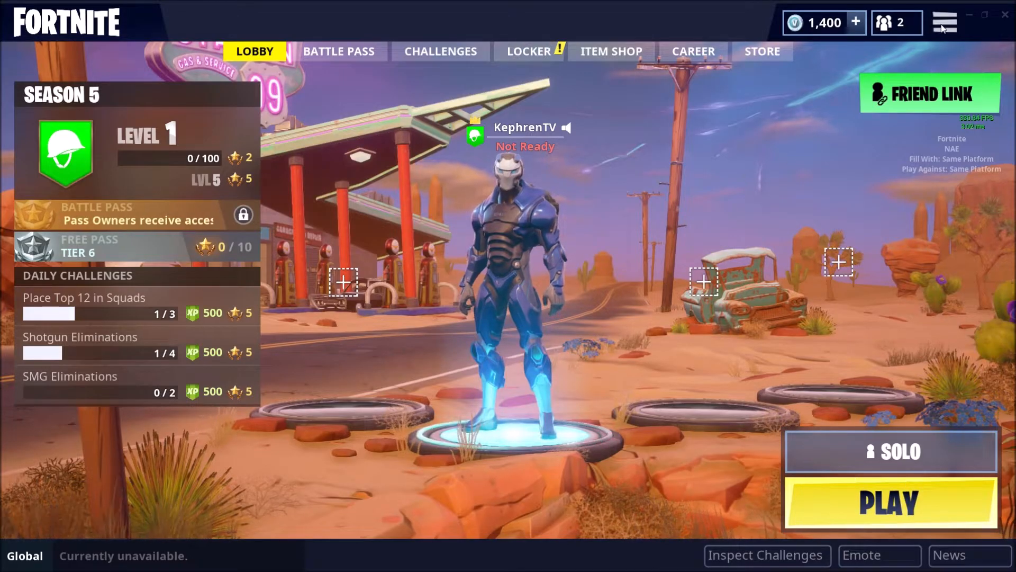
left_click(943, 22)
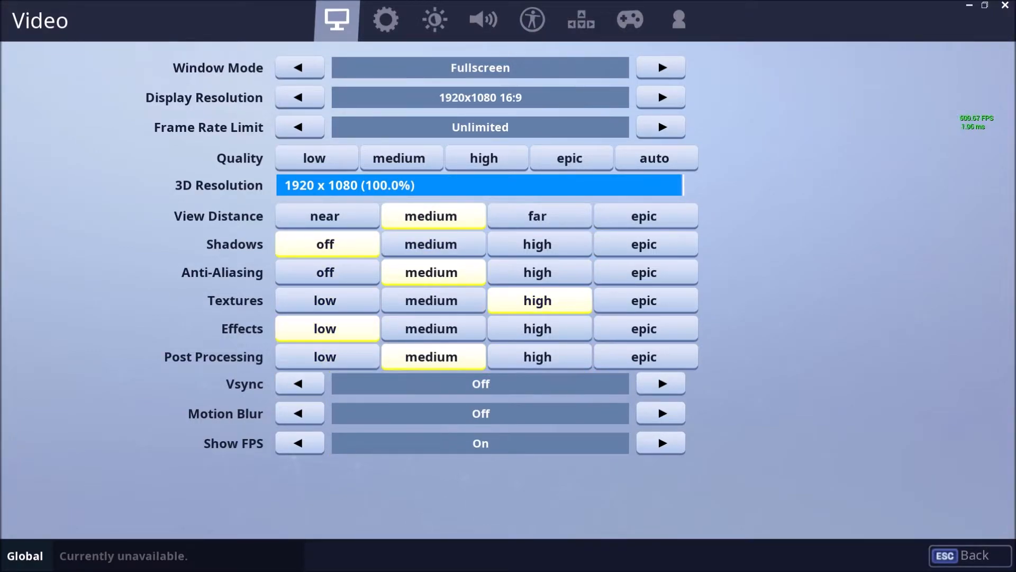
mouse_move(243, 67)
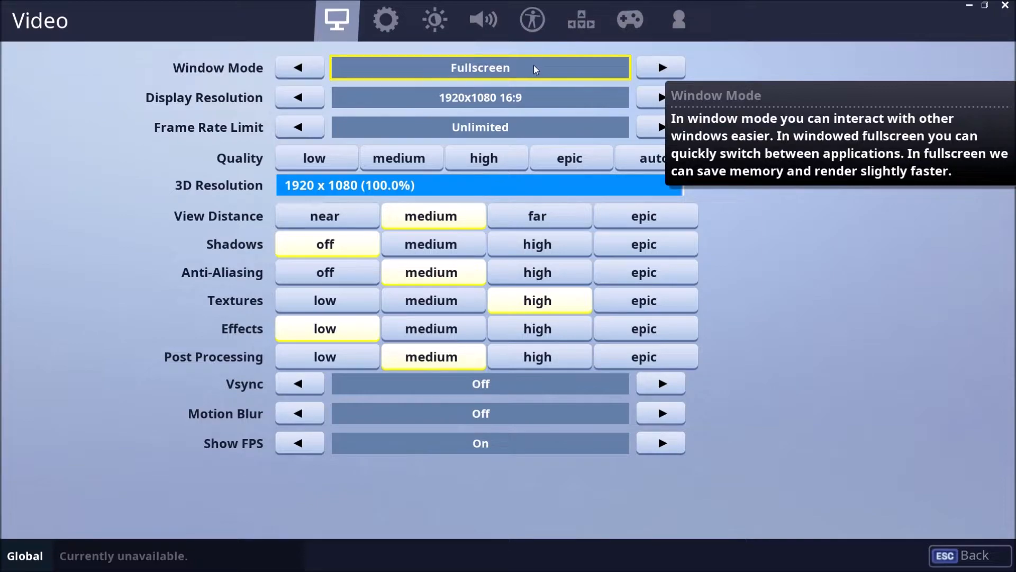
mouse_move(547, 70)
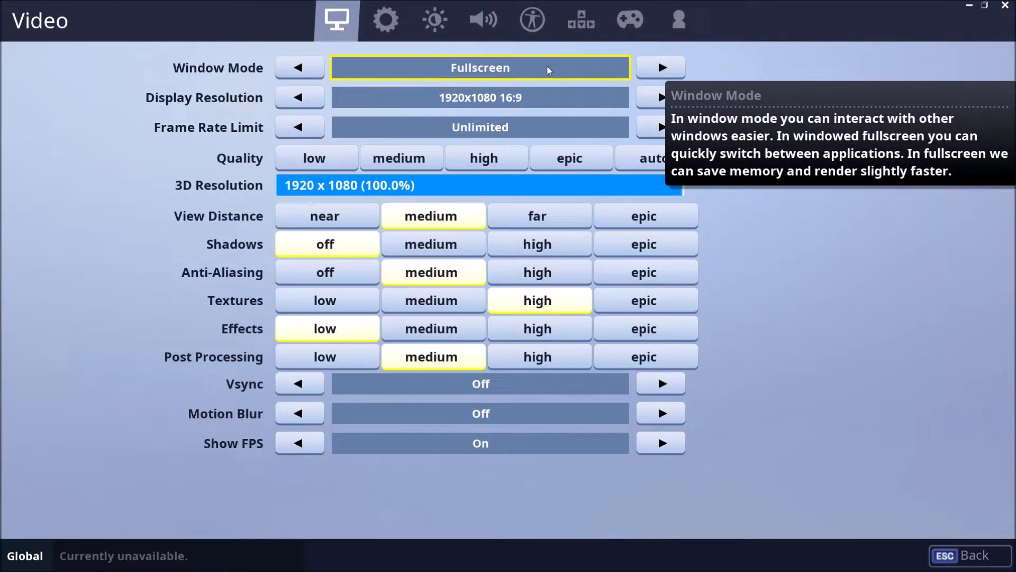
mouse_move(635, 77)
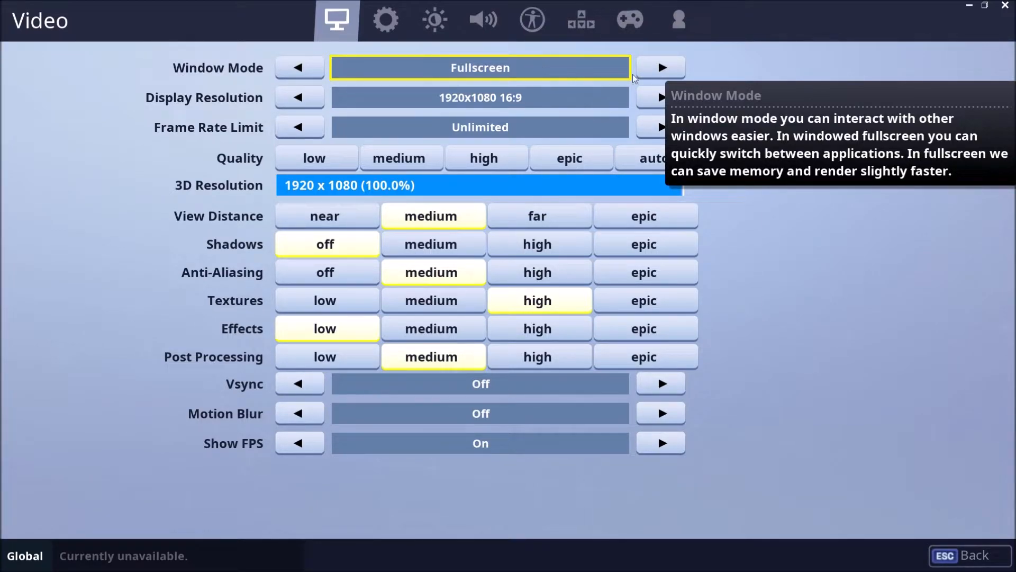
mouse_move(480, 127)
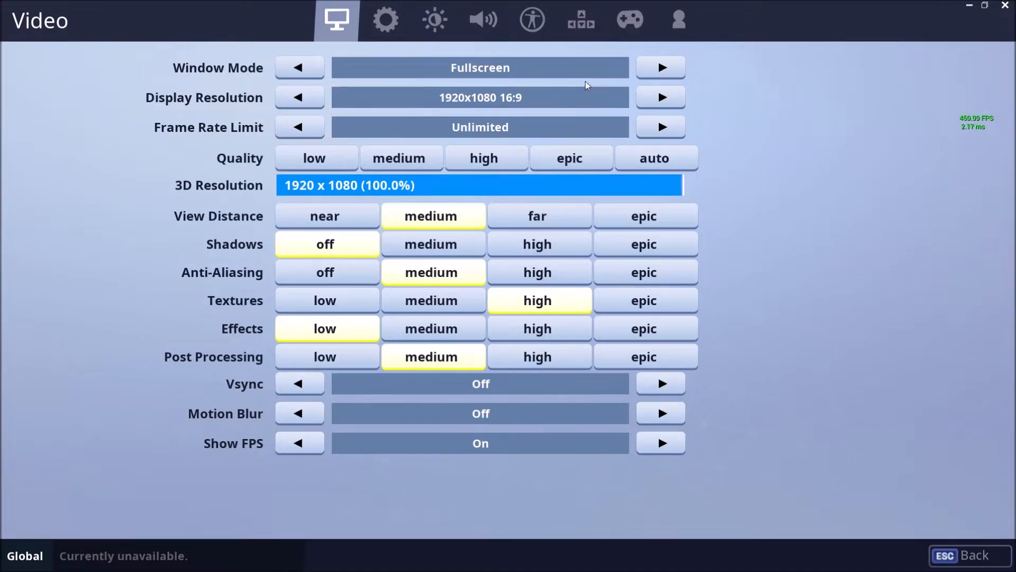
mouse_move(431, 57)
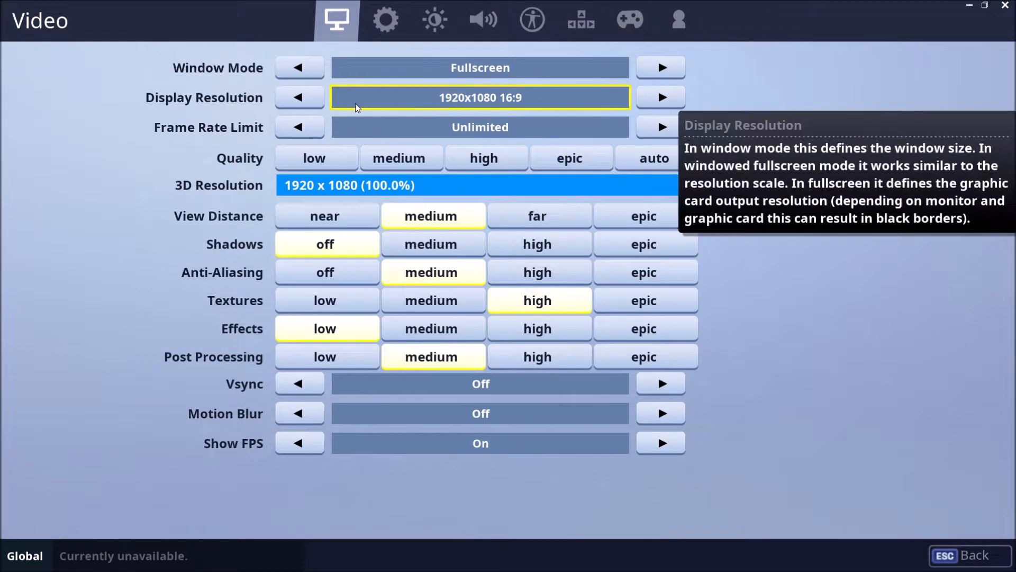
mouse_move(156, 188)
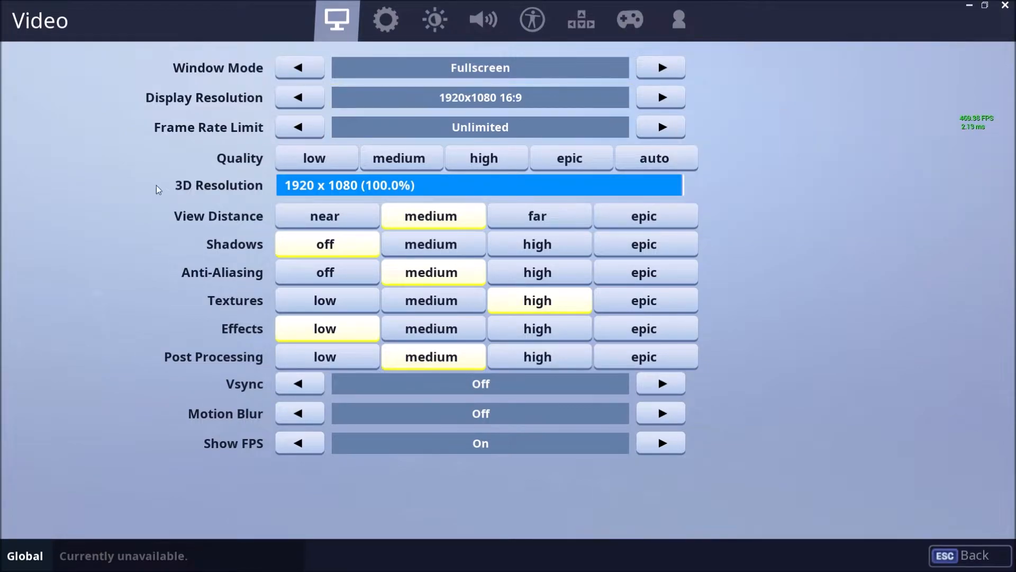
mouse_move(70, 175)
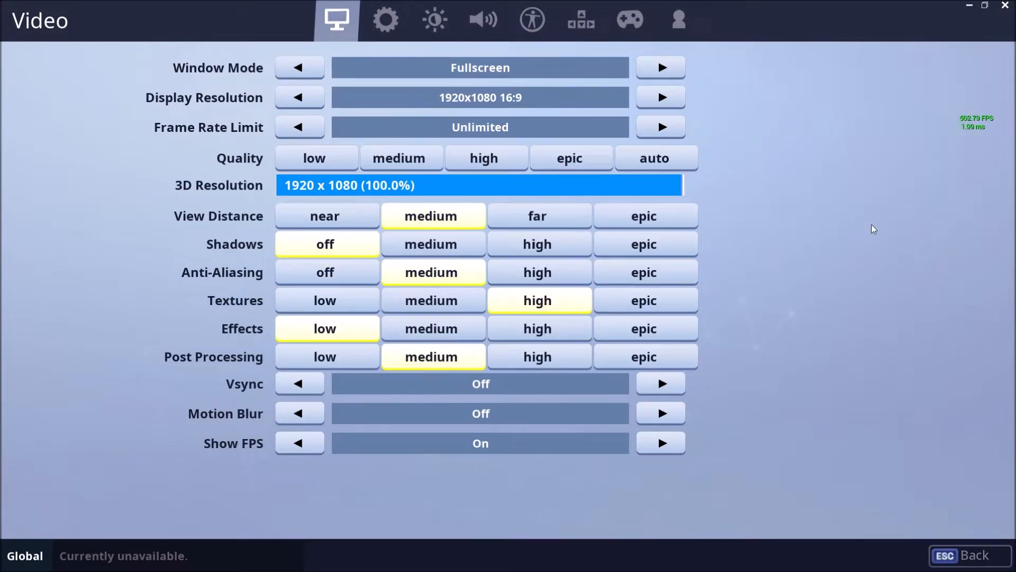
mouse_move(826, 228)
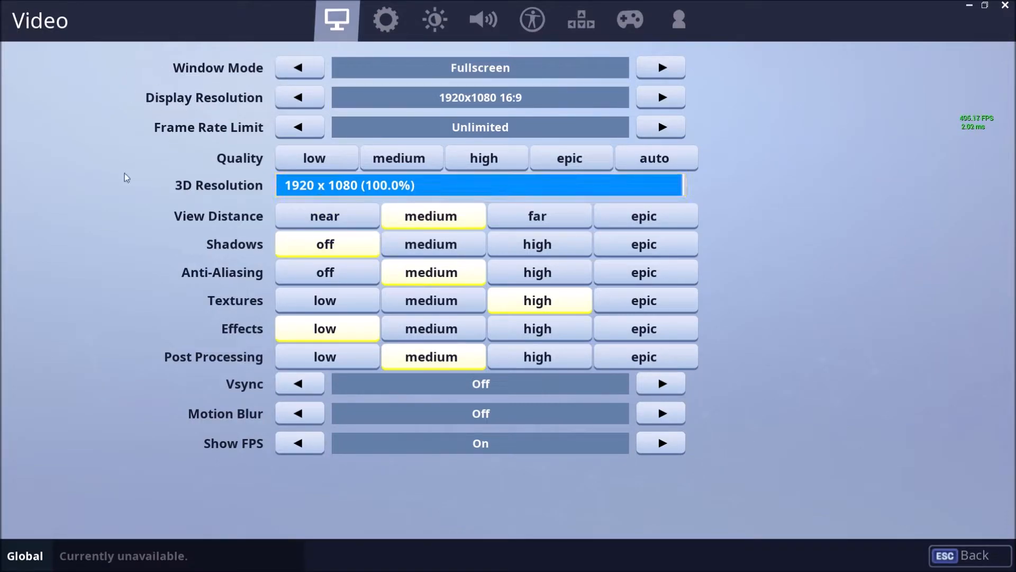
mouse_move(233, 248)
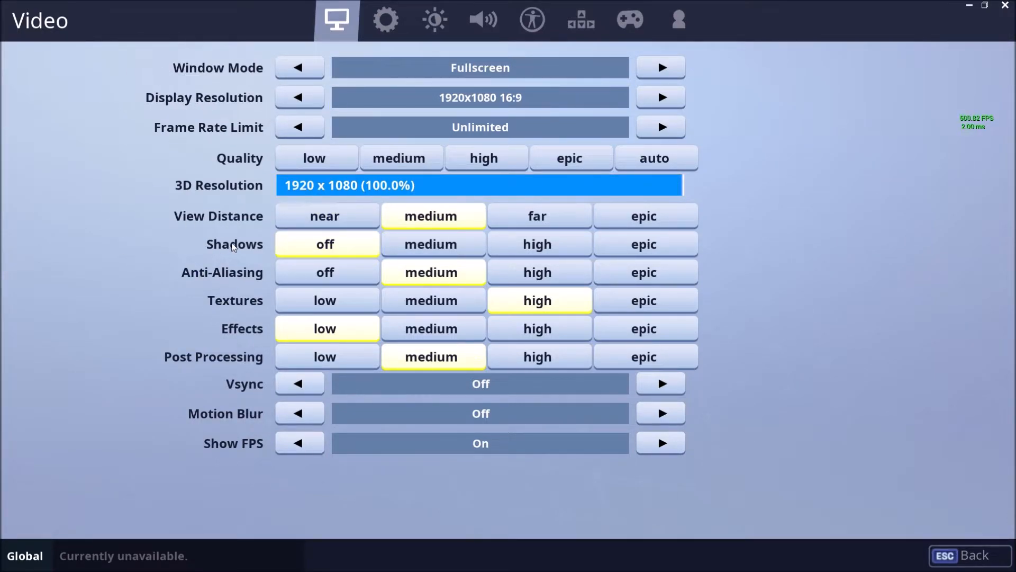
mouse_move(325, 245)
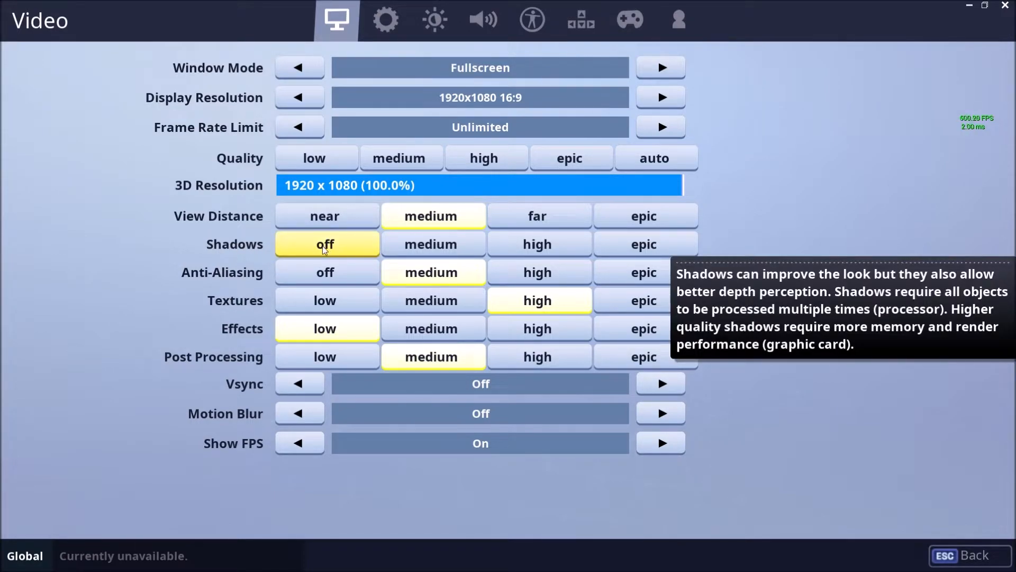
left_click(537, 244)
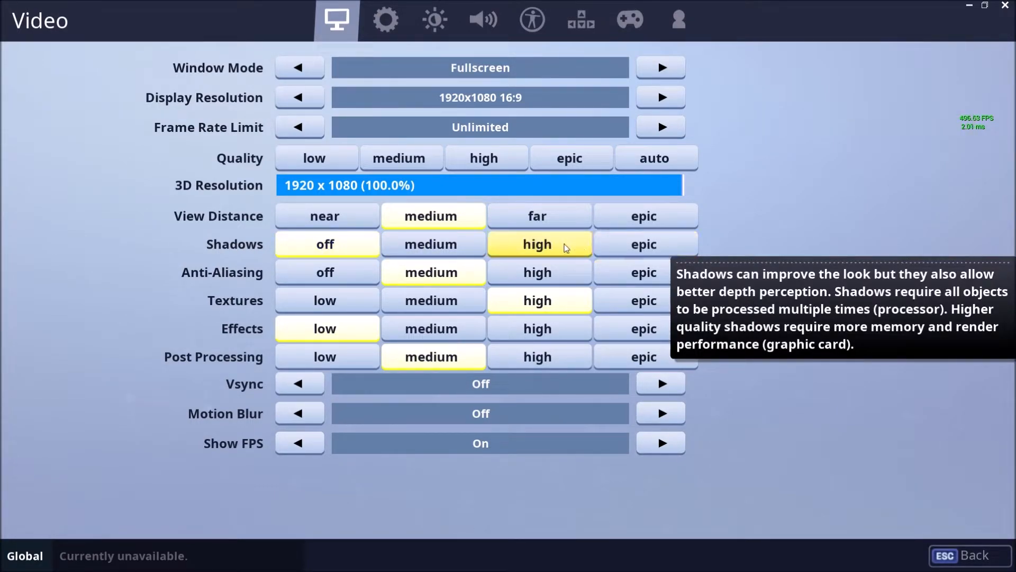
left_click(323, 244)
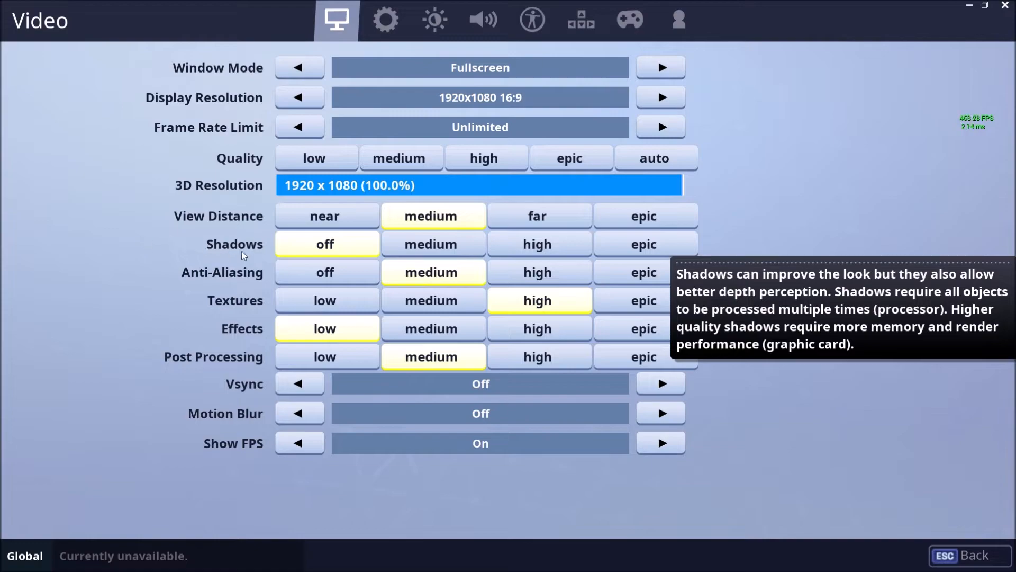
mouse_move(832, 242)
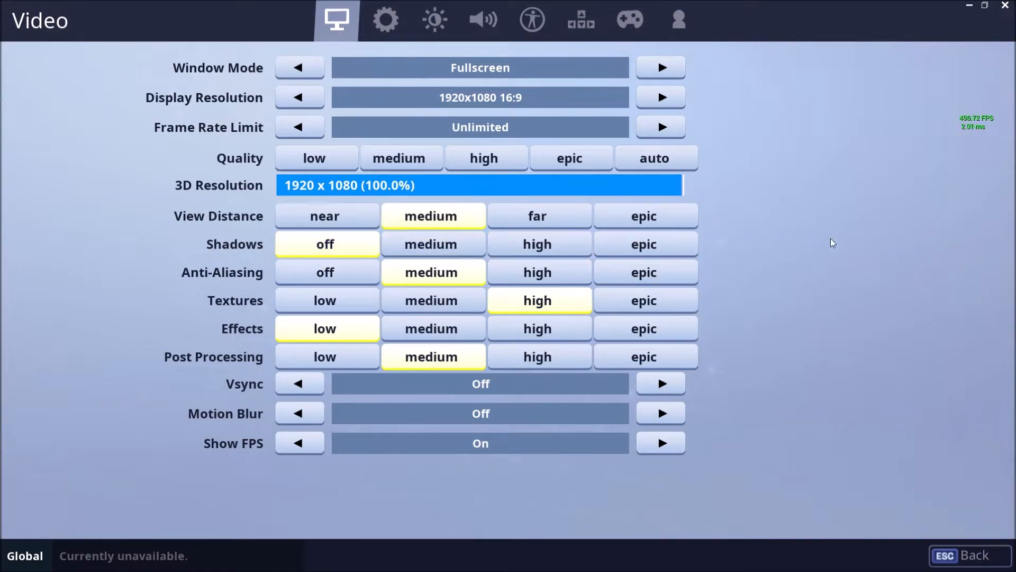
mouse_move(839, 242)
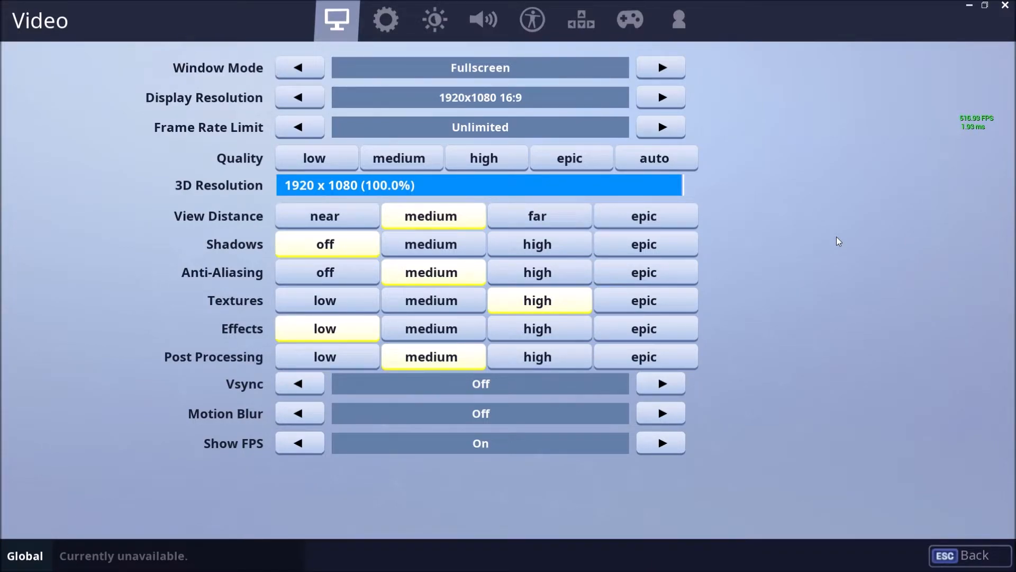
mouse_move(270, 271)
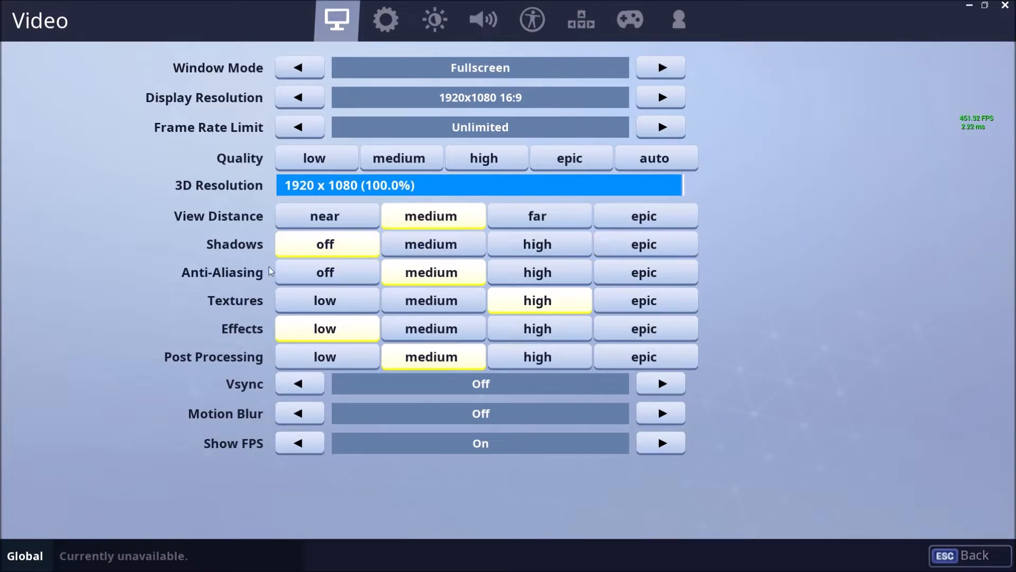
left_click(325, 216)
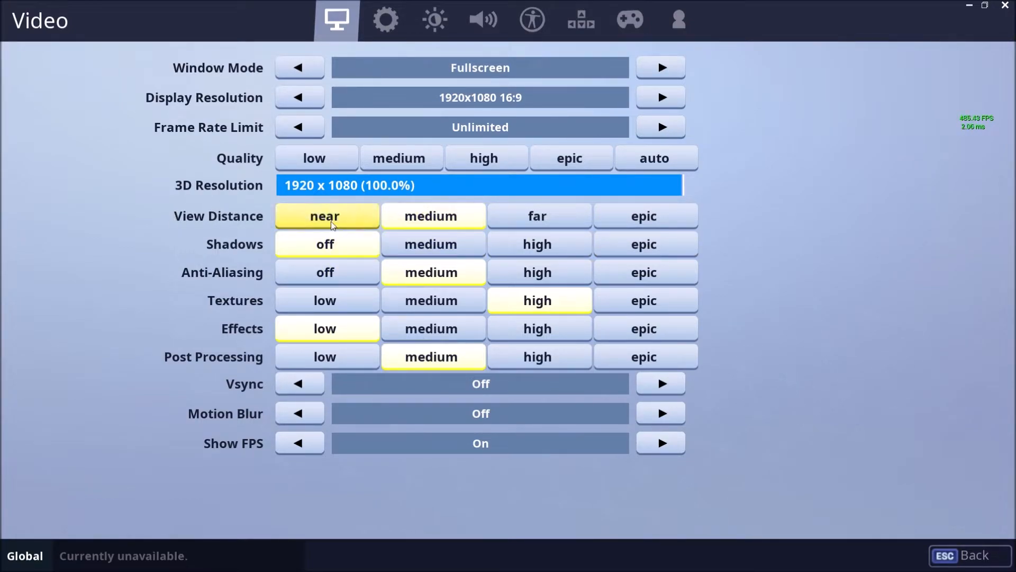
left_click(429, 216)
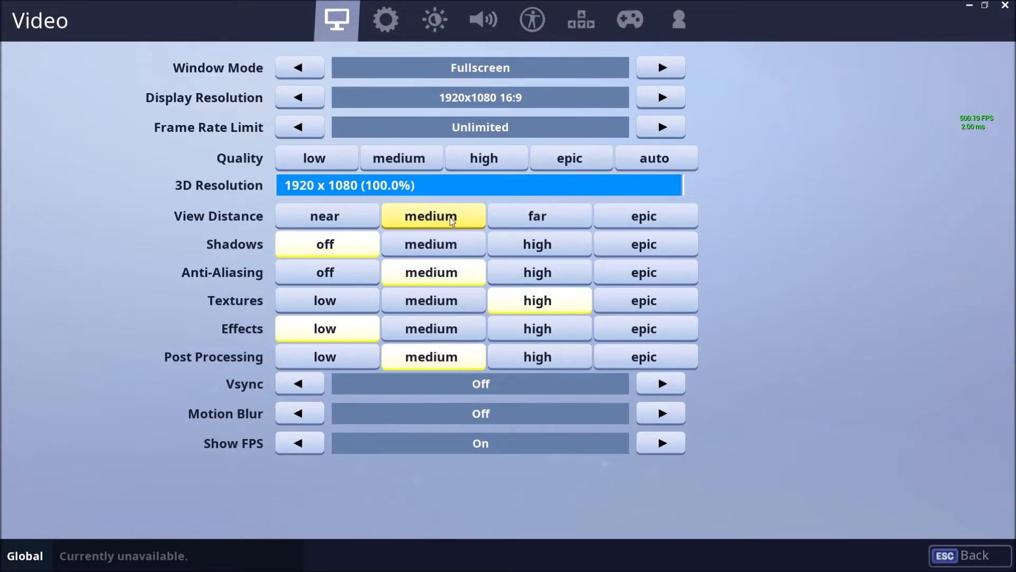
left_click(325, 216)
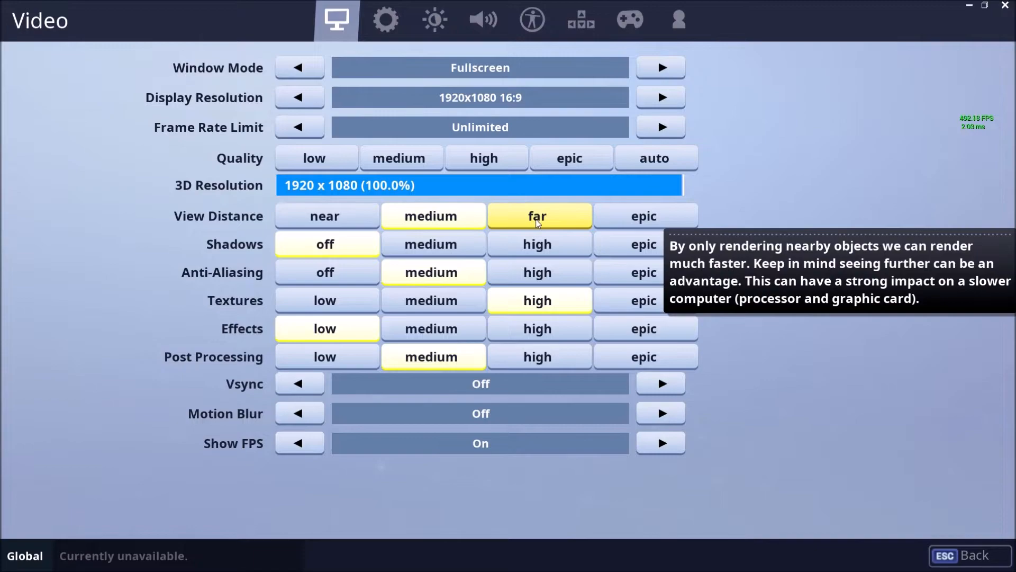
left_click(430, 216)
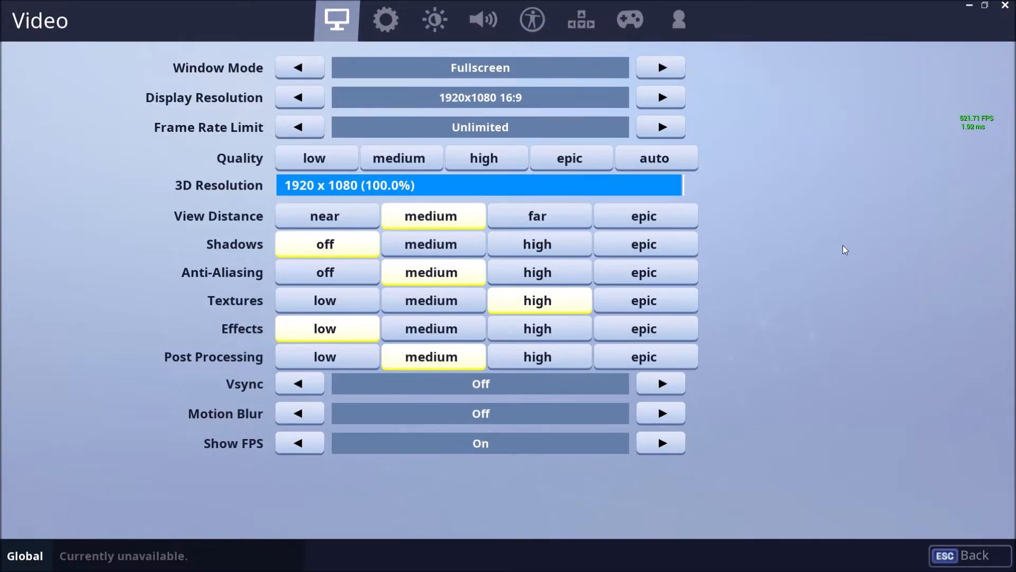
mouse_move(715, 262)
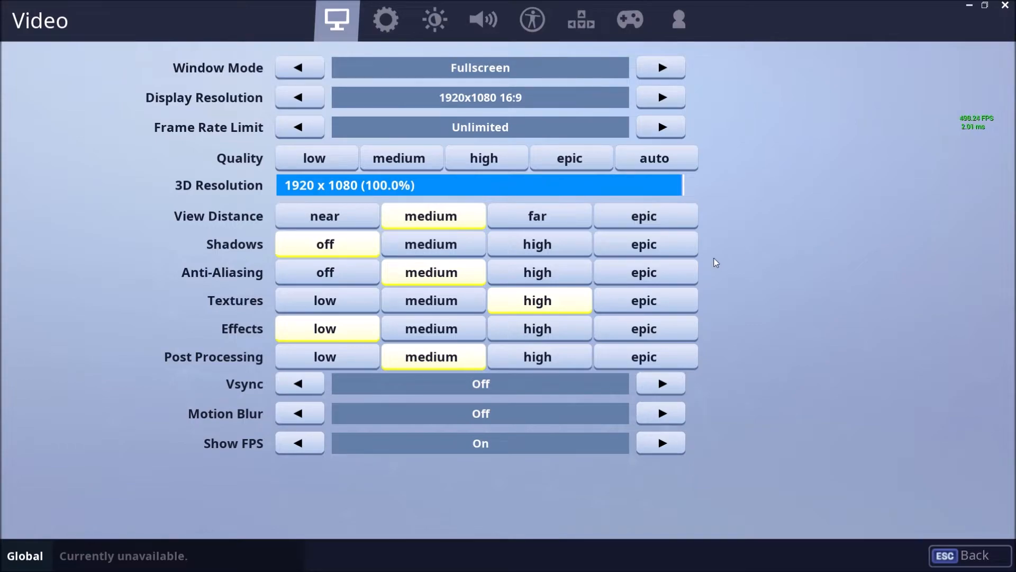
mouse_move(326, 216)
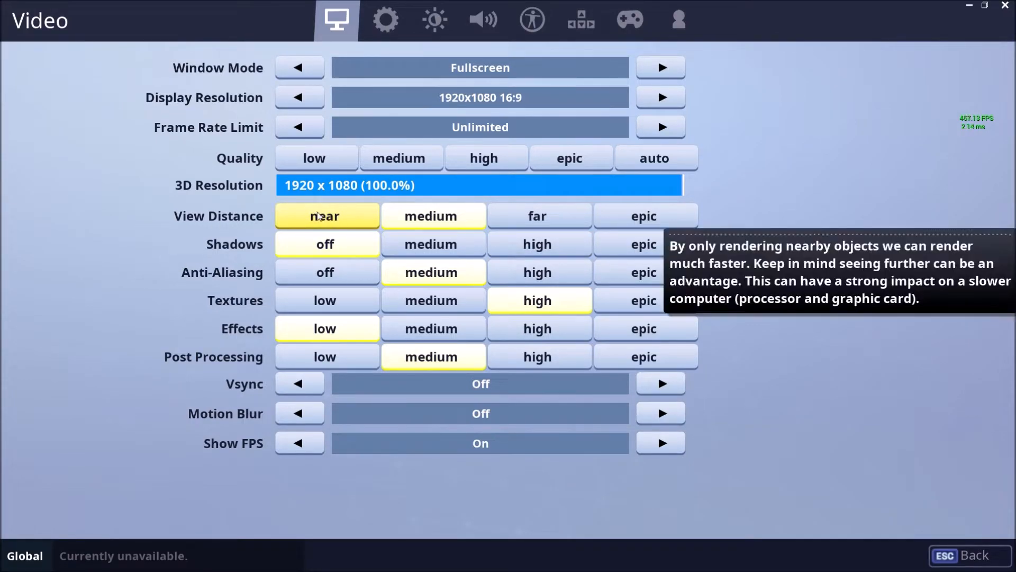
left_click(430, 216)
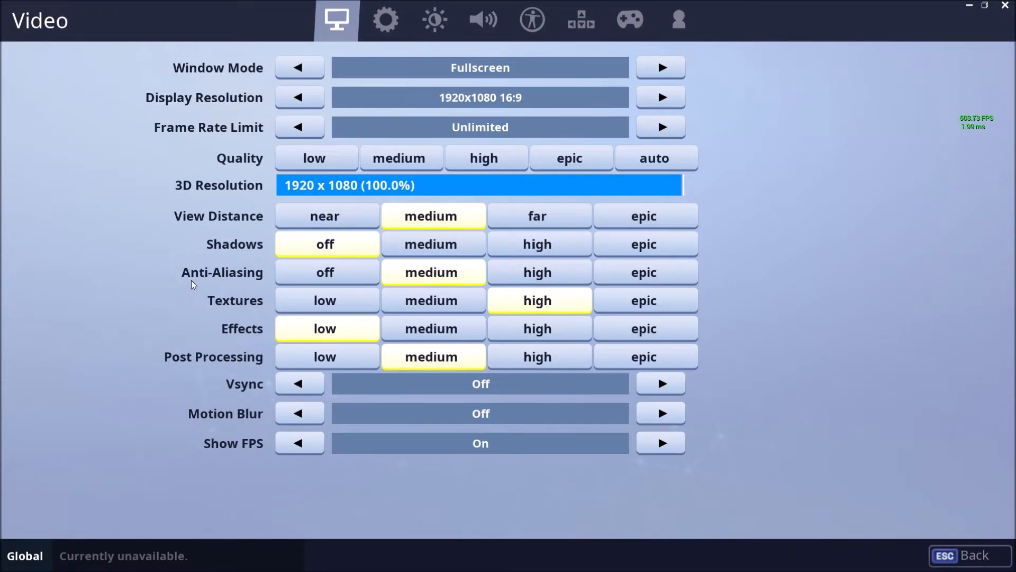
left_click(432, 272)
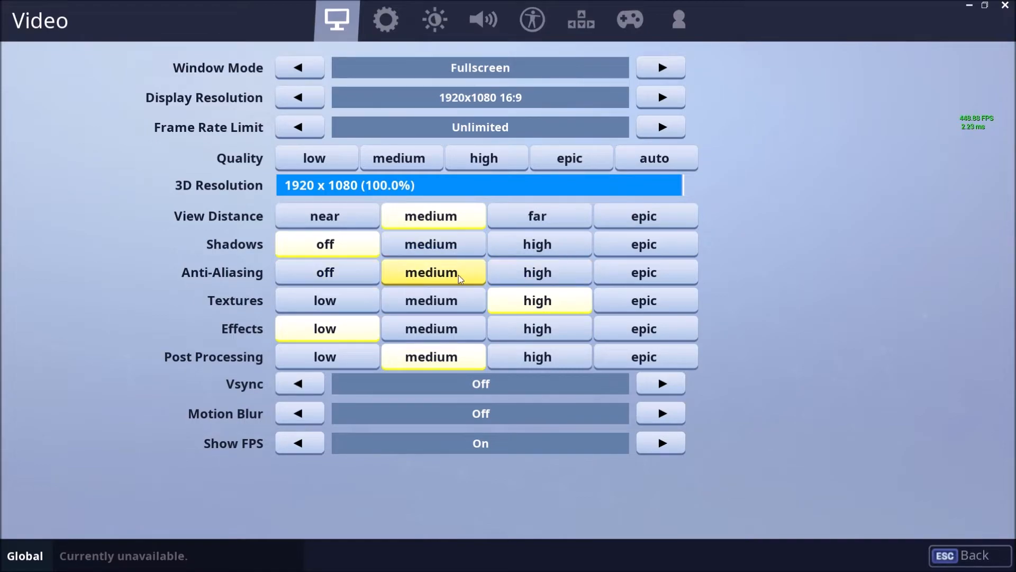
left_click(325, 272)
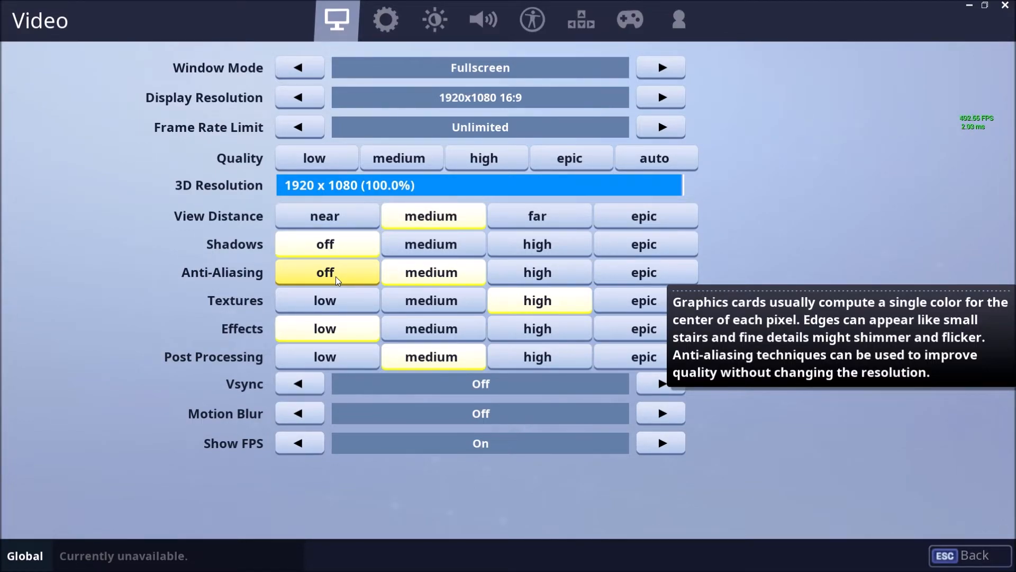
left_click(430, 272)
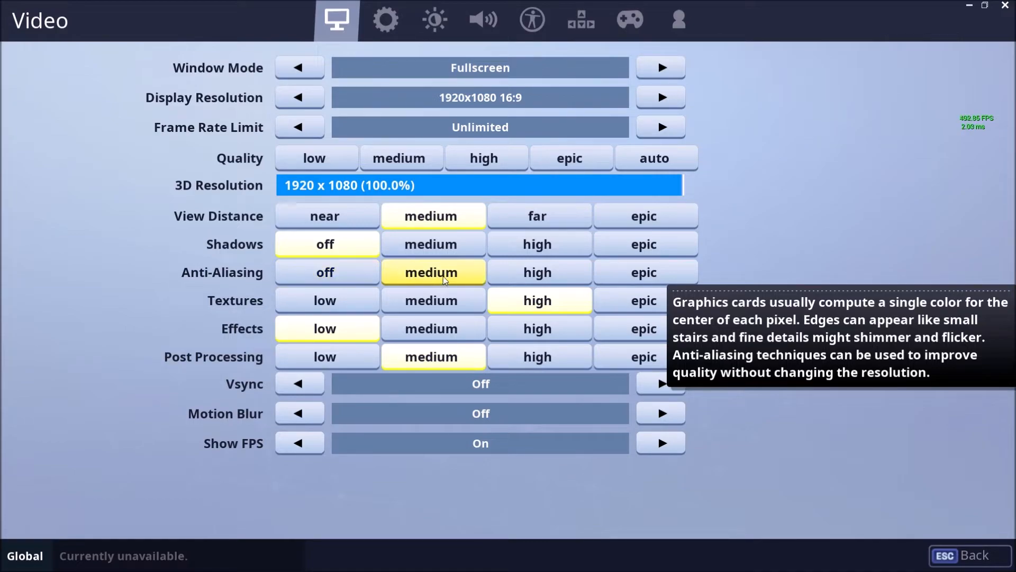
mouse_move(812, 259)
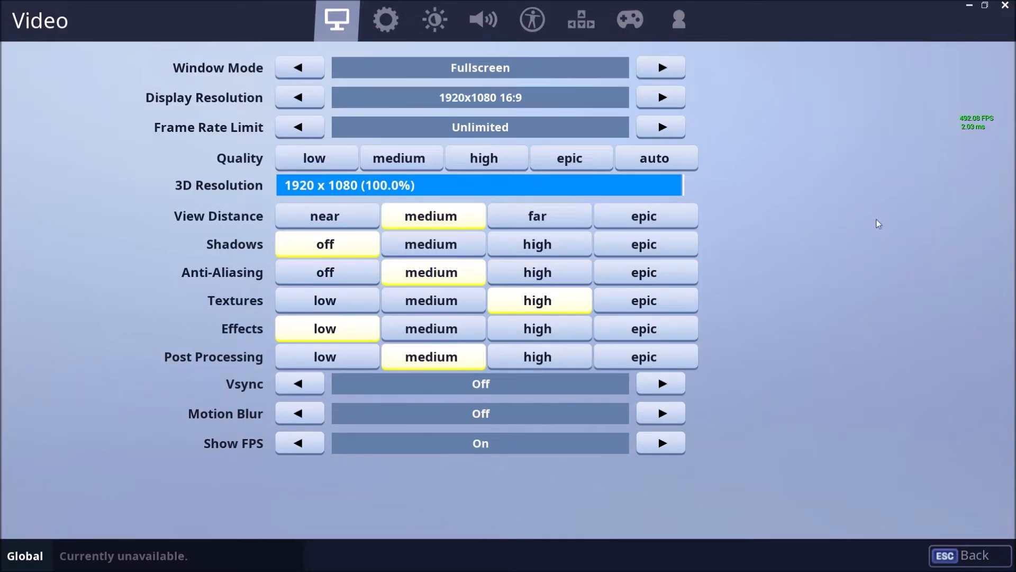
left_click(325, 272)
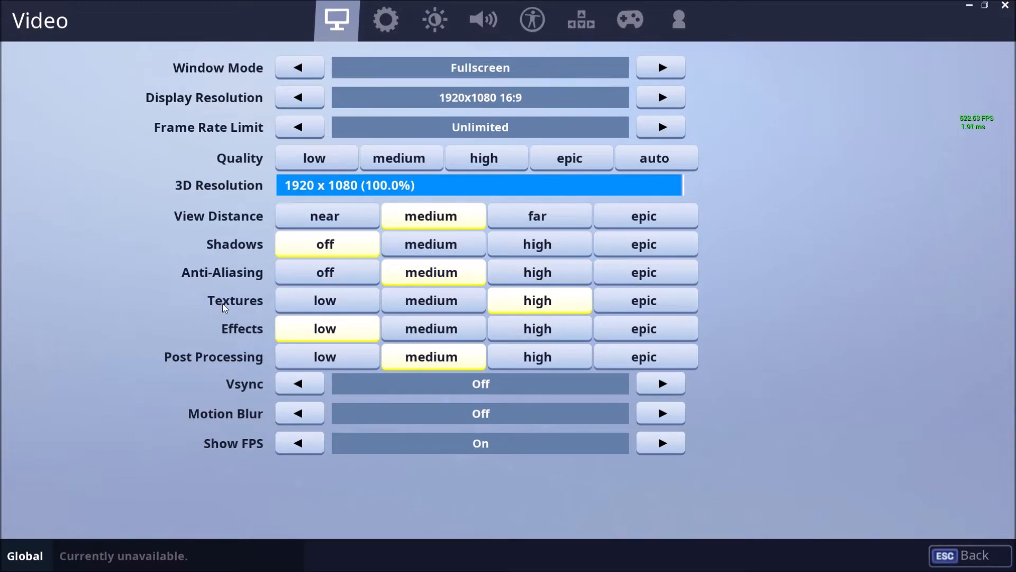
mouse_move(235, 300)
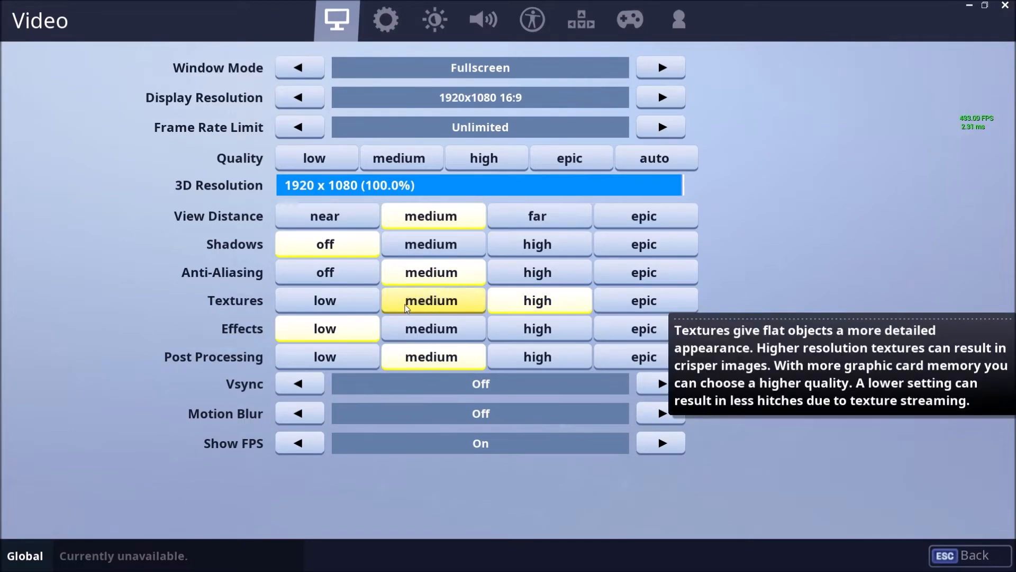
mouse_move(447, 305)
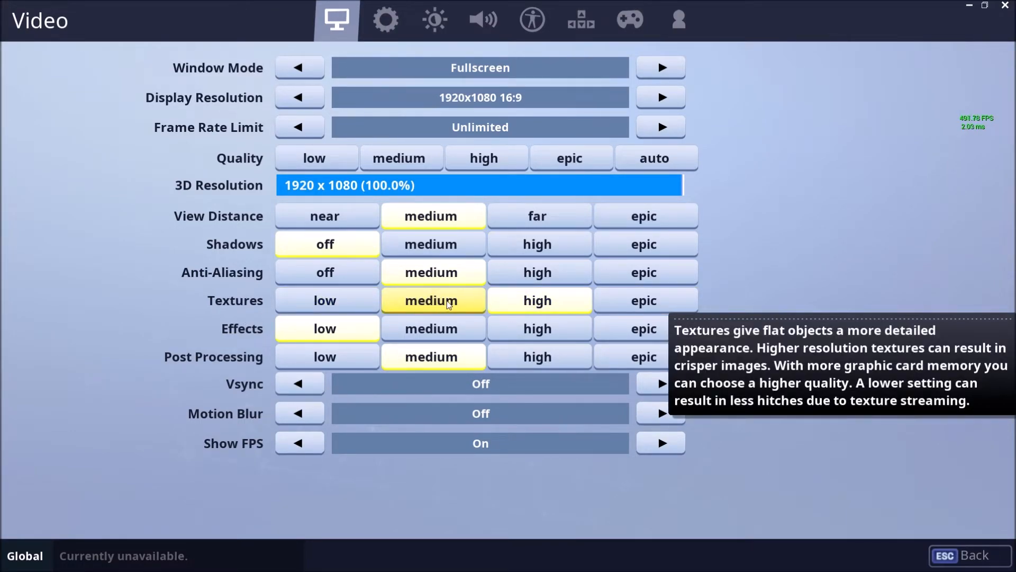
left_click(536, 300)
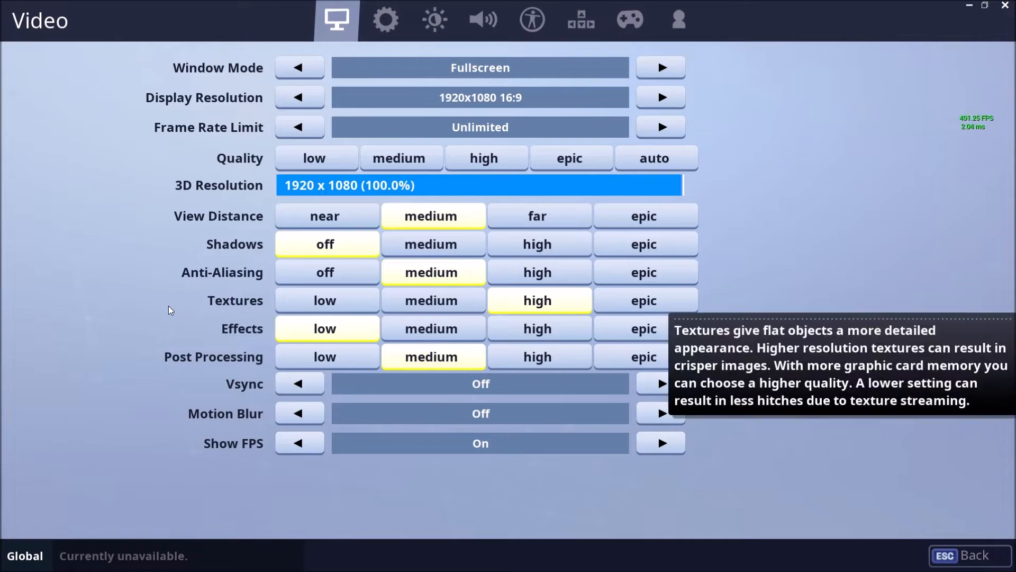
left_click(324, 299)
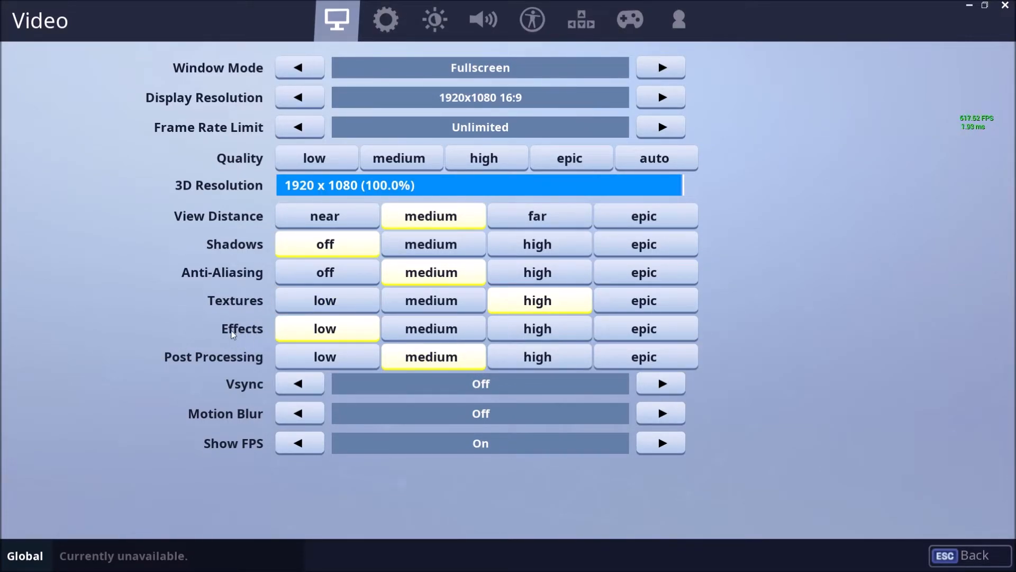
mouse_move(241, 328)
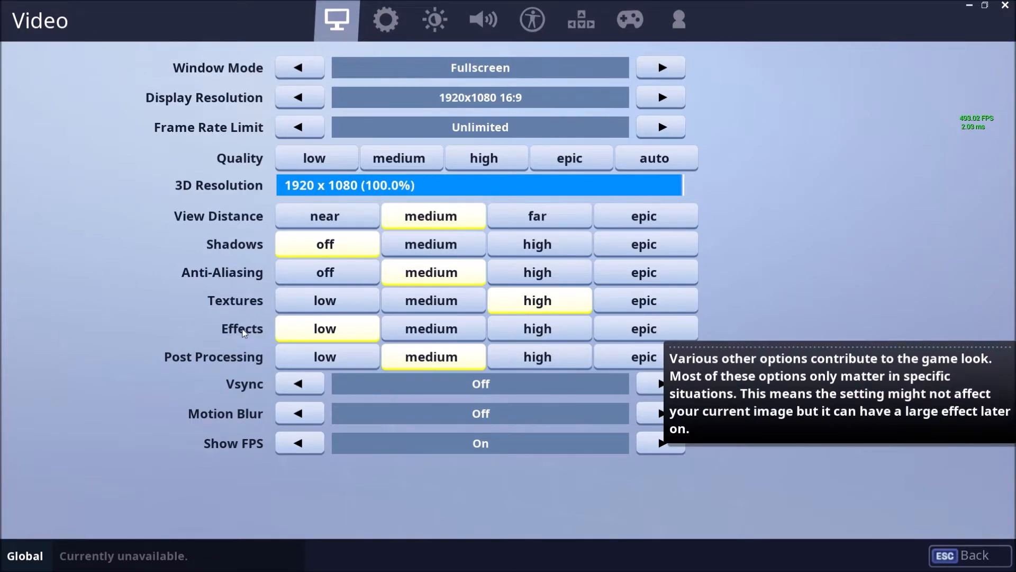
Set Effects to low and Post Processing to medium in the Video settings
left_click(536, 328)
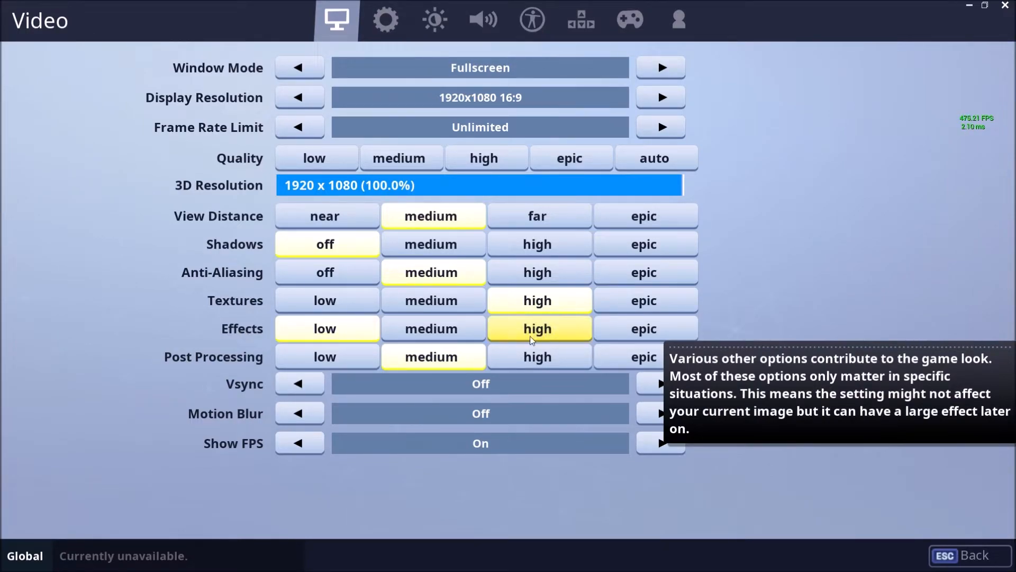
left_click(324, 328)
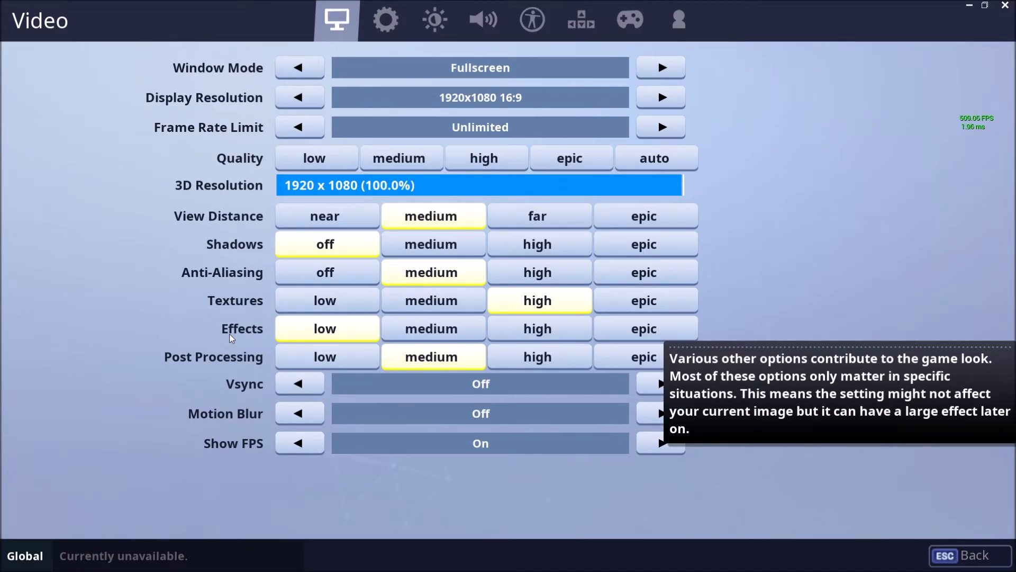
mouse_move(257, 323)
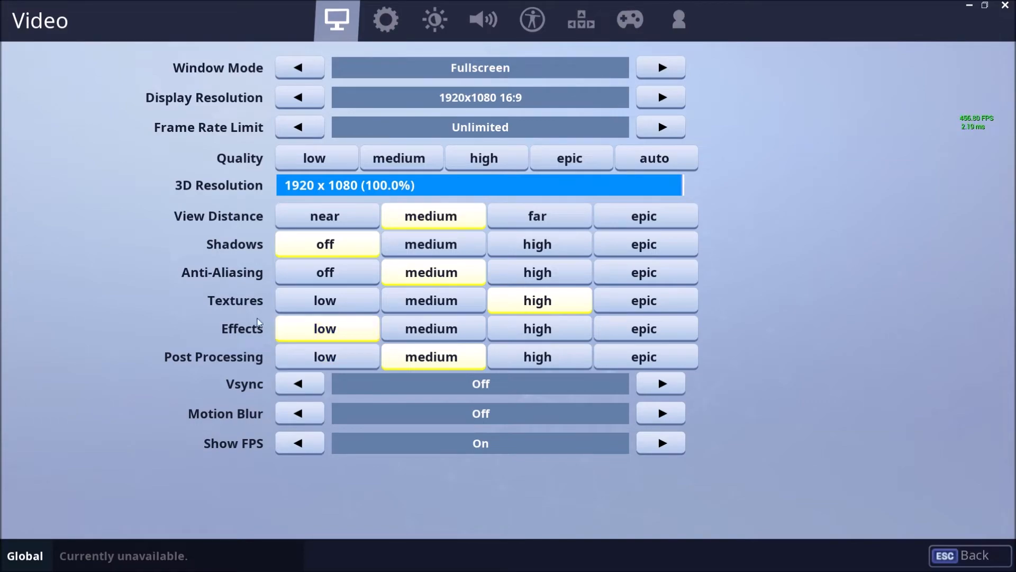
mouse_move(327, 328)
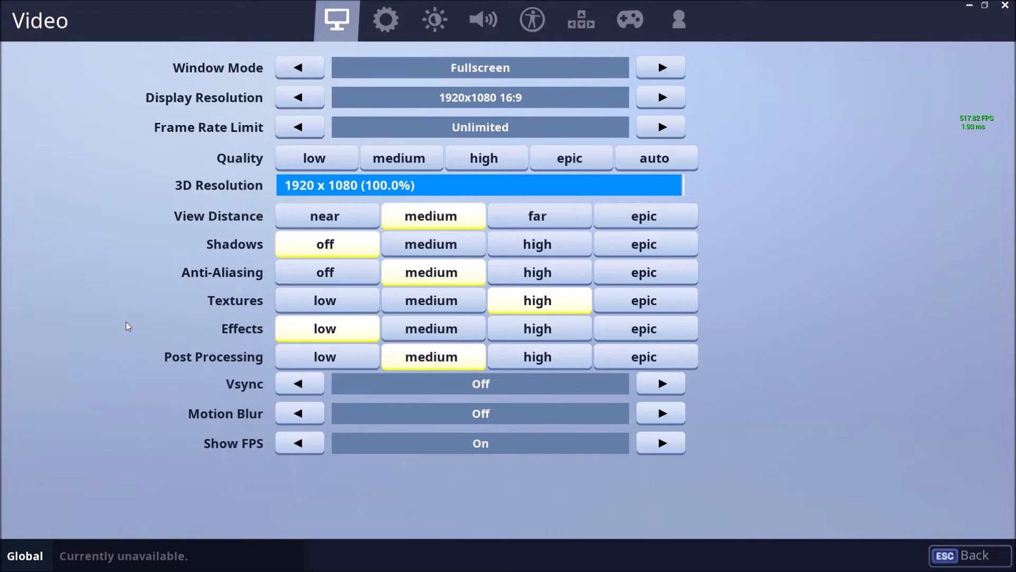
mouse_move(162, 326)
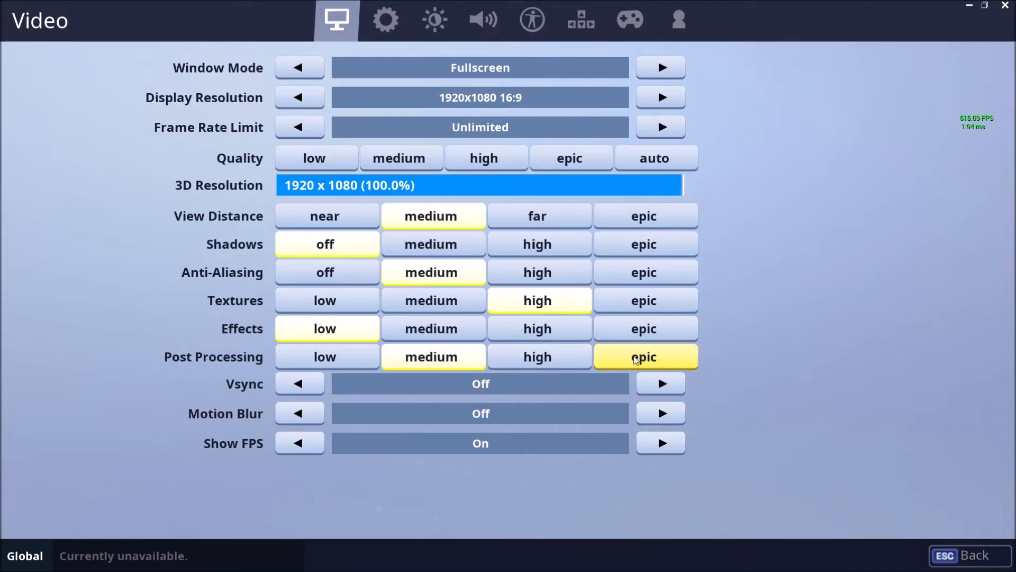
left_click(431, 356)
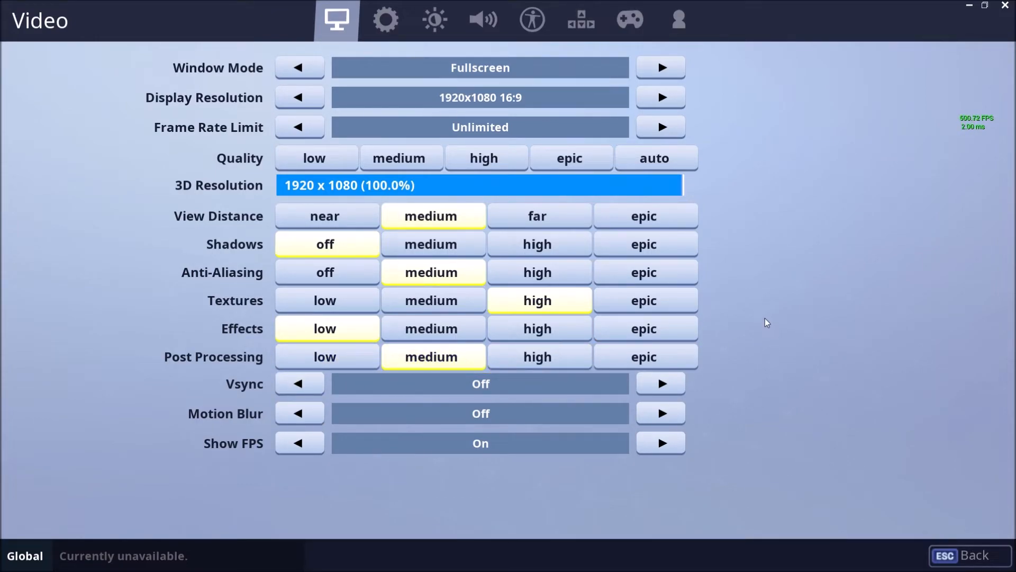
mouse_move(776, 319)
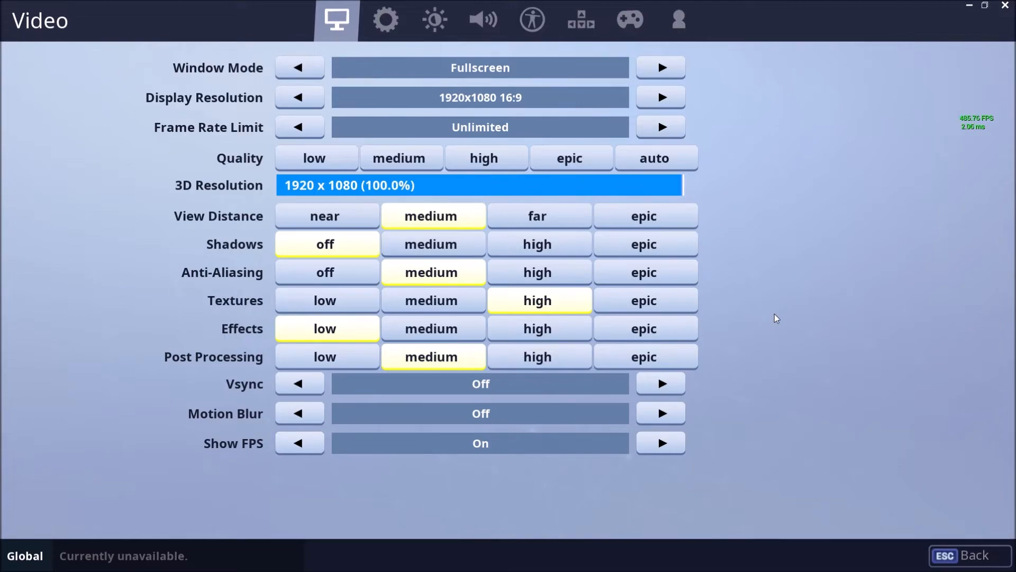
mouse_move(866, 332)
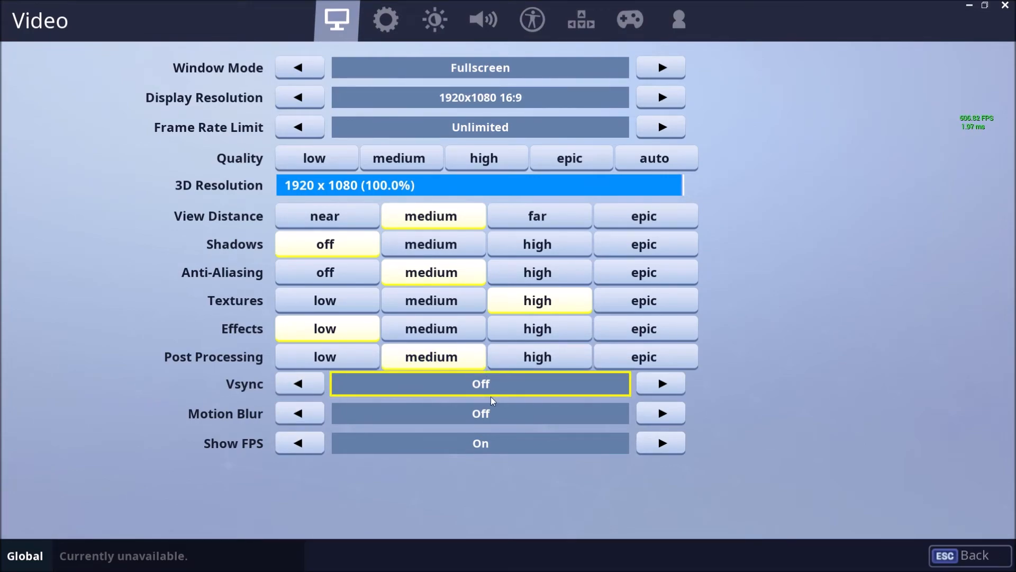
mouse_move(486, 392)
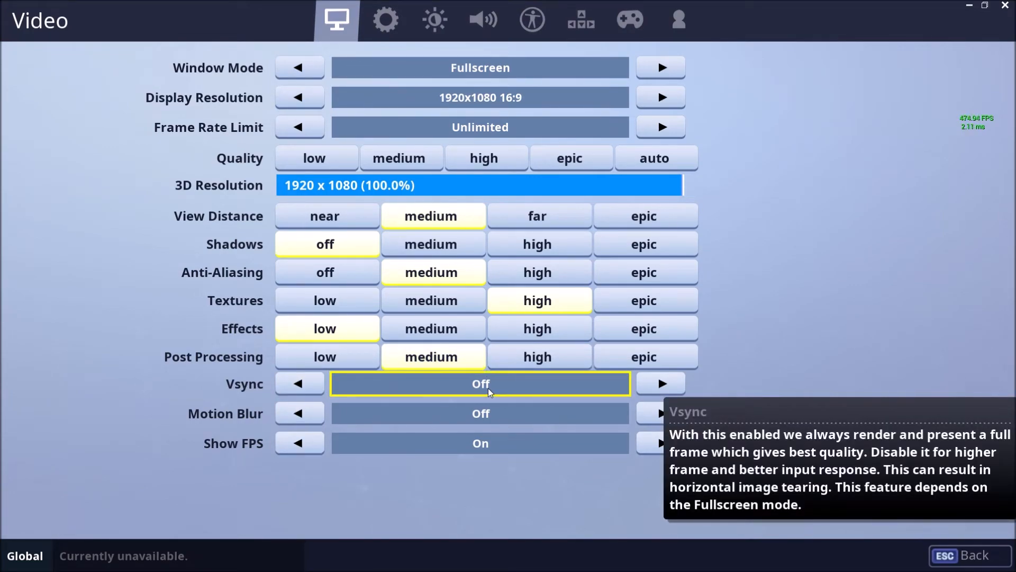
mouse_move(462, 378)
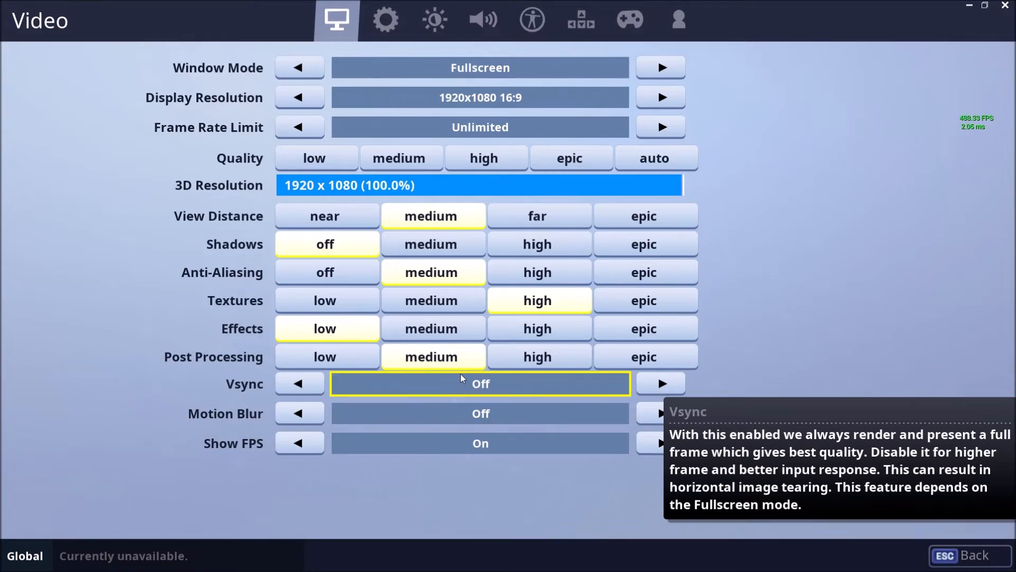
mouse_move(232, 388)
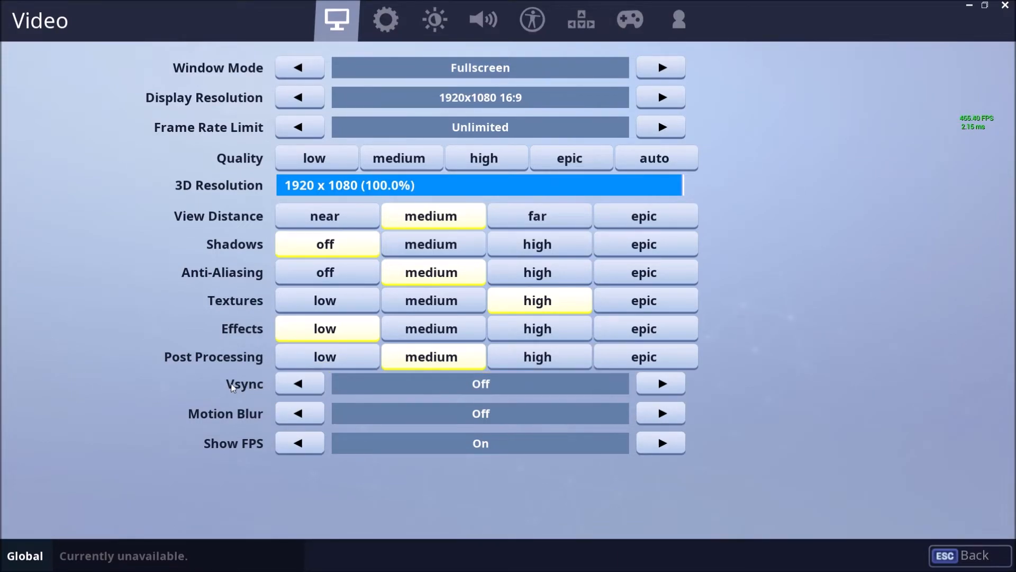
mouse_move(233, 420)
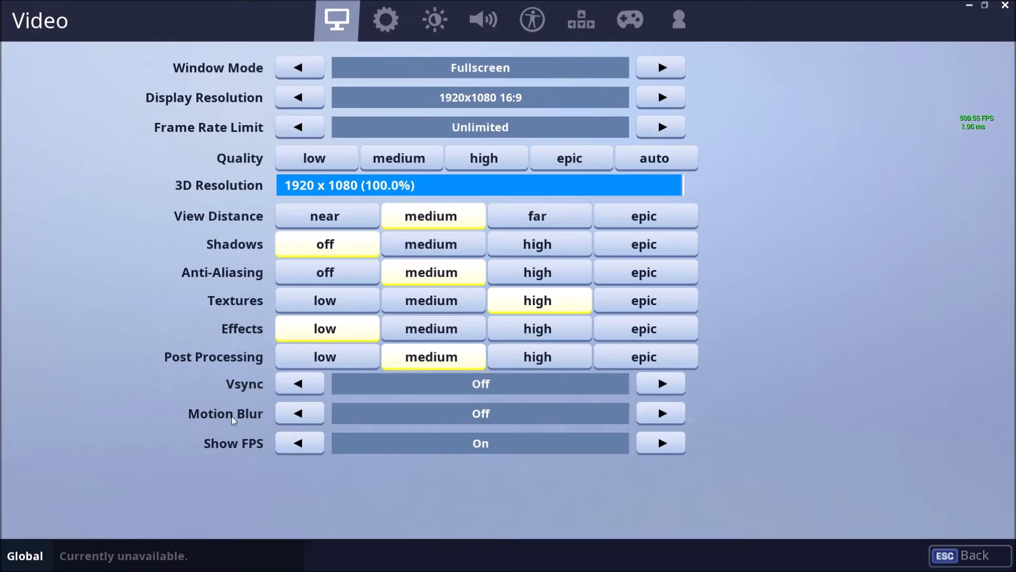
mouse_move(431, 418)
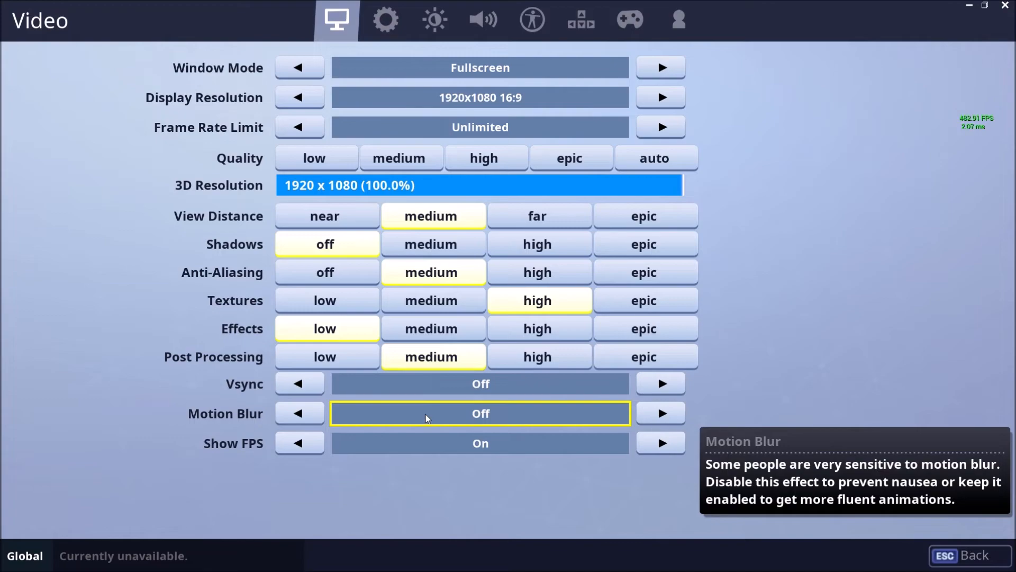
mouse_move(236, 414)
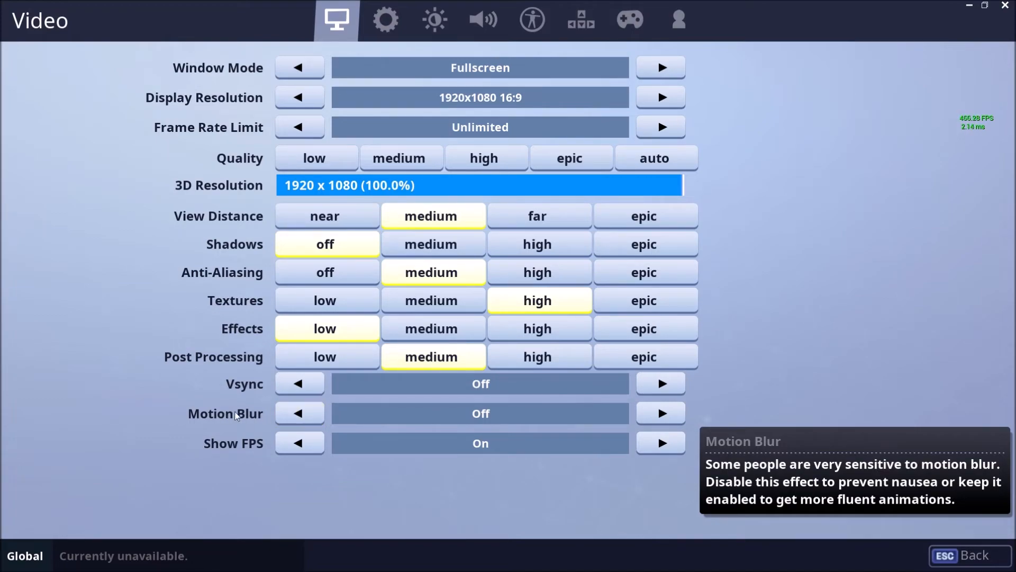
mouse_move(215, 413)
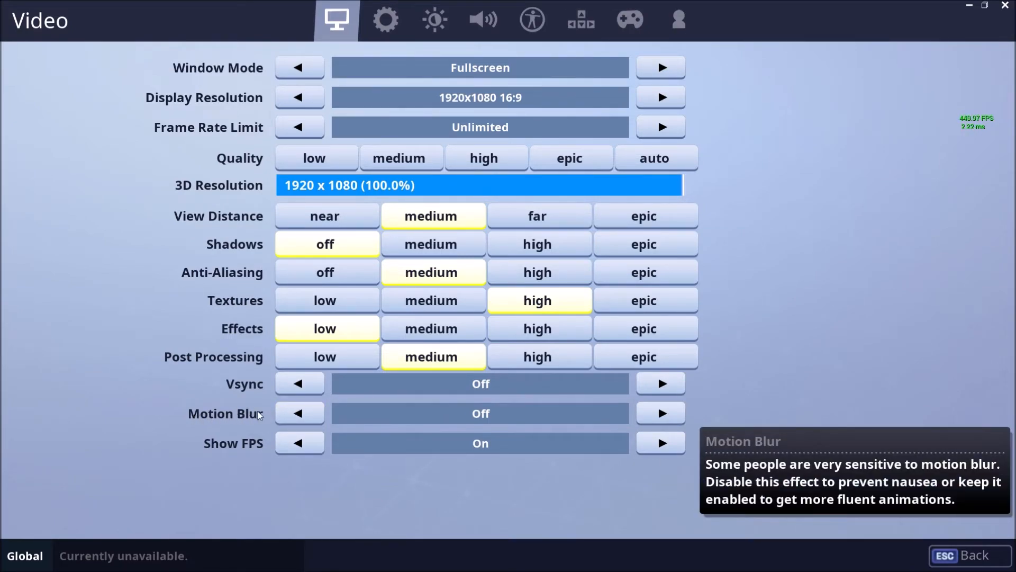
mouse_move(216, 446)
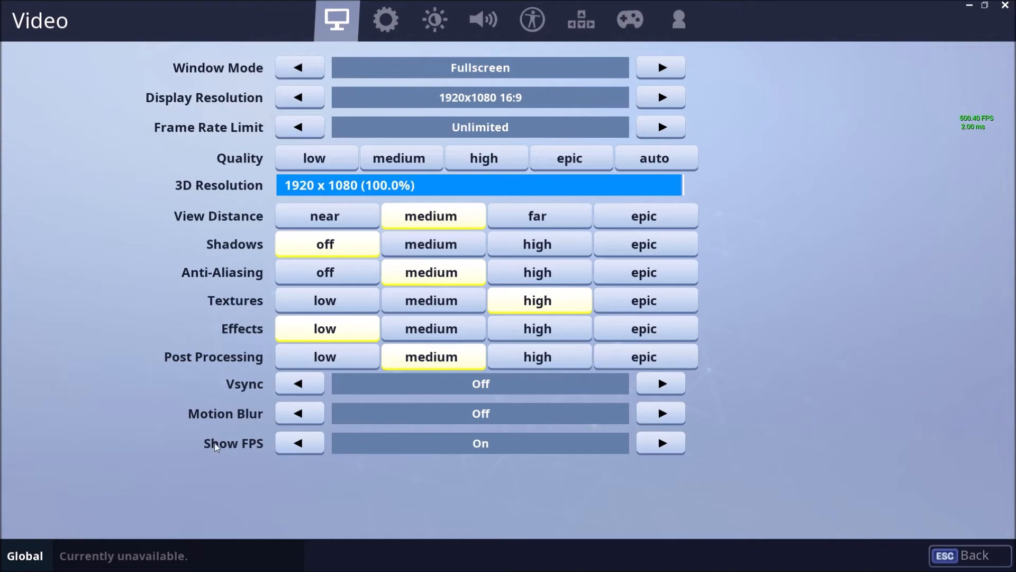
mouse_move(923, 136)
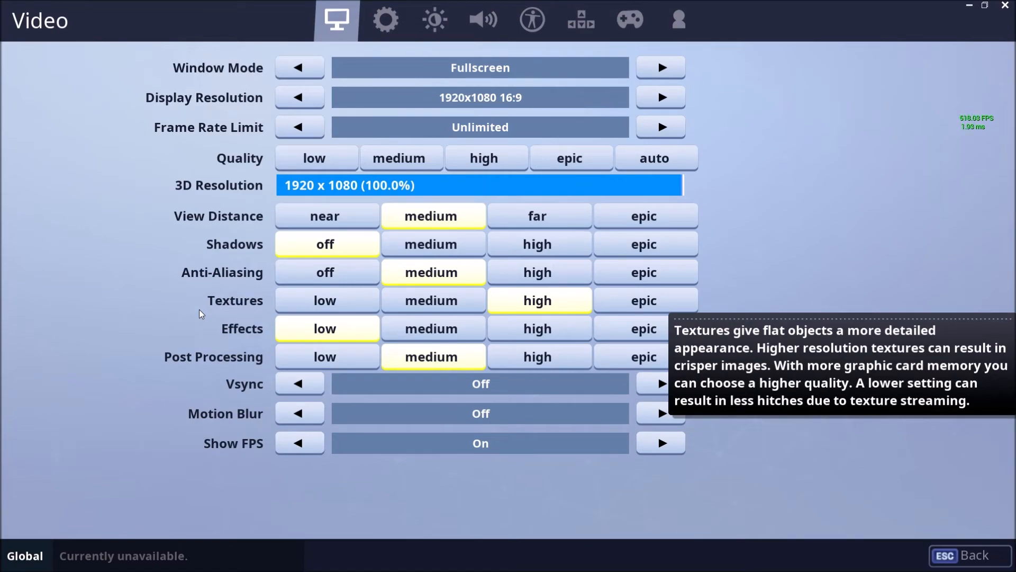
mouse_move(235, 105)
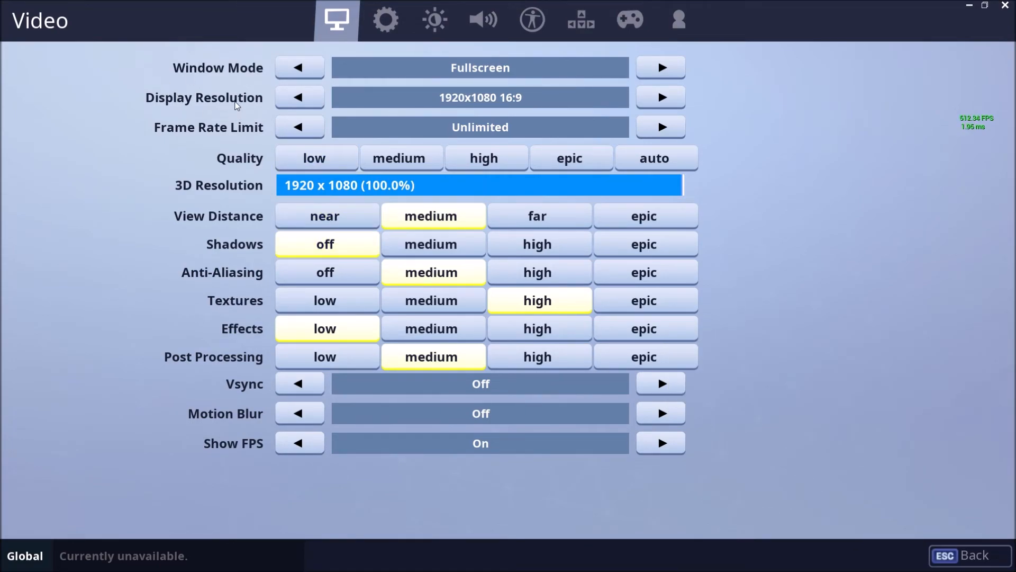
mouse_move(209, 191)
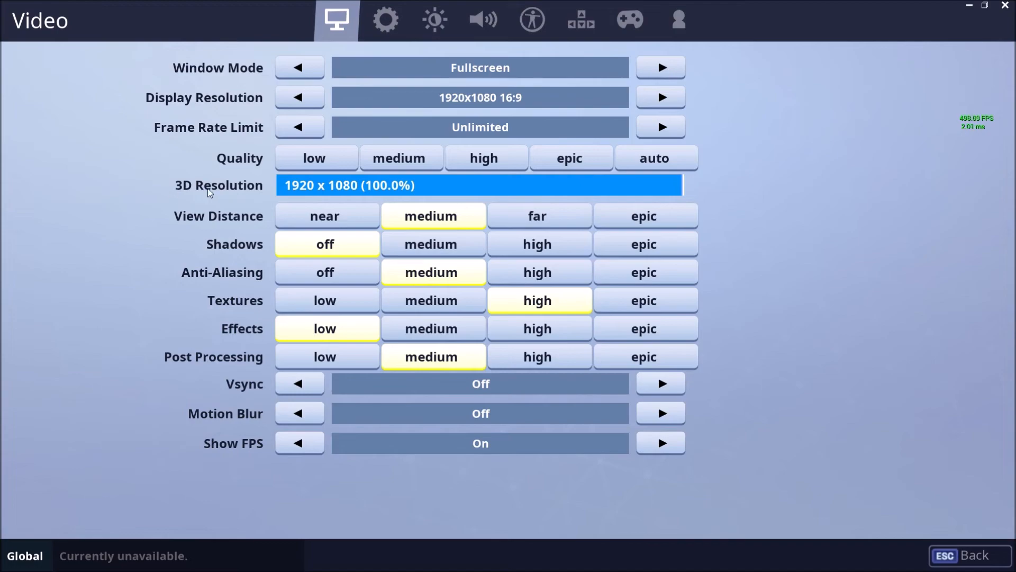
mouse_move(174, 103)
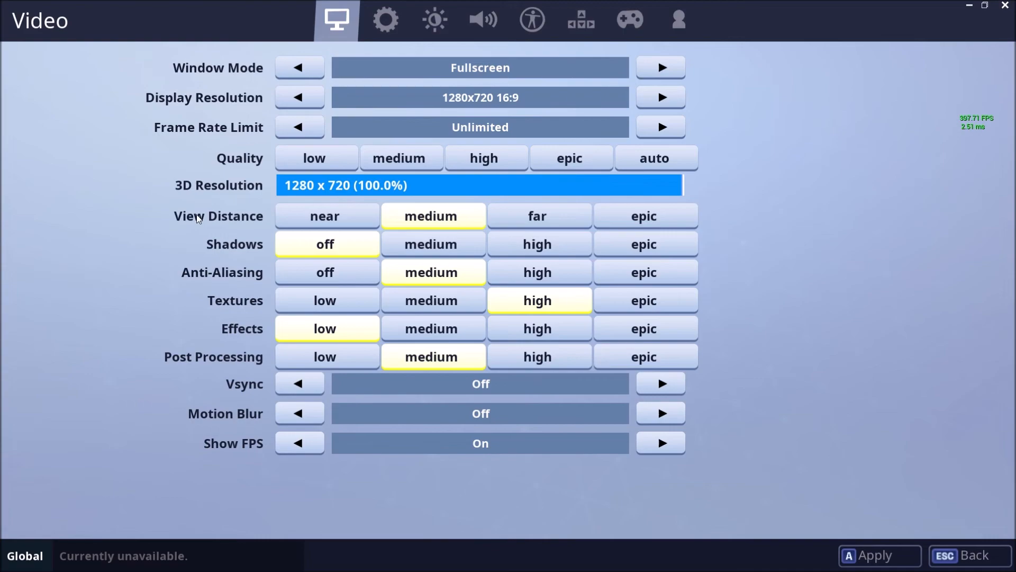
mouse_move(198, 194)
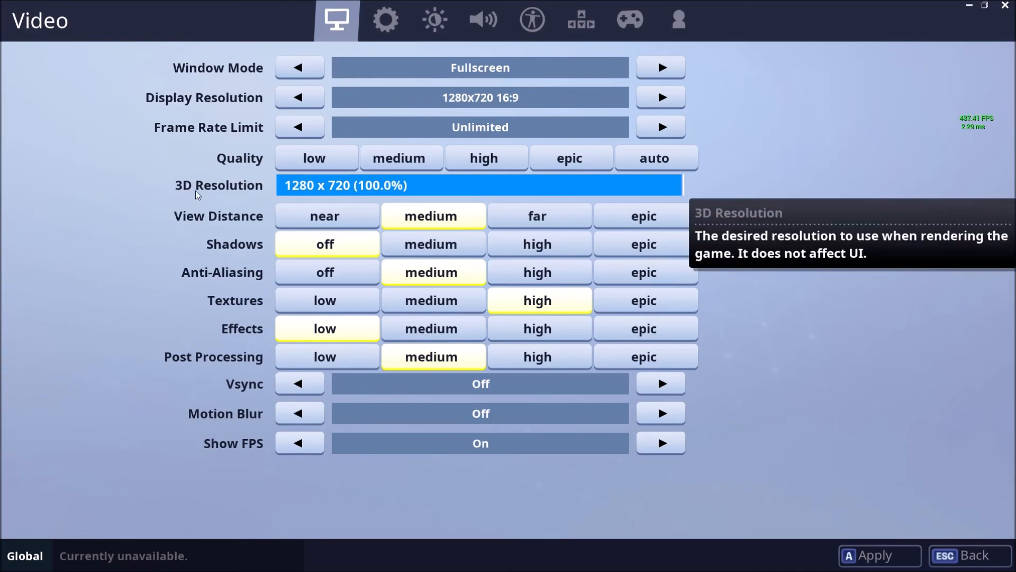
Lower the 3D Resolution slider to 1197 x 673 (93.5%)
left_click_drag(678, 185, 644, 185)
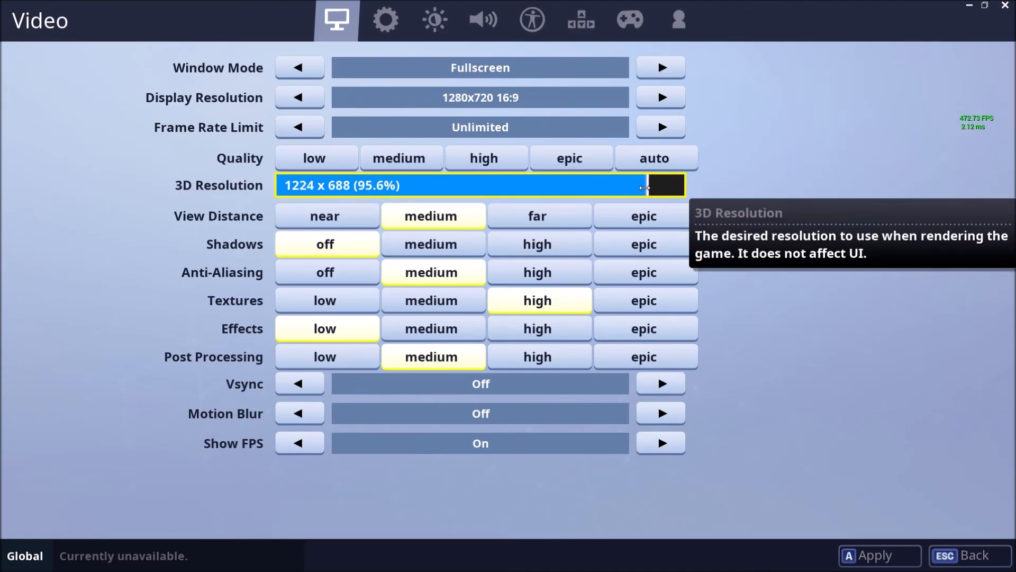
left_click_drag(642, 186, 599, 186)
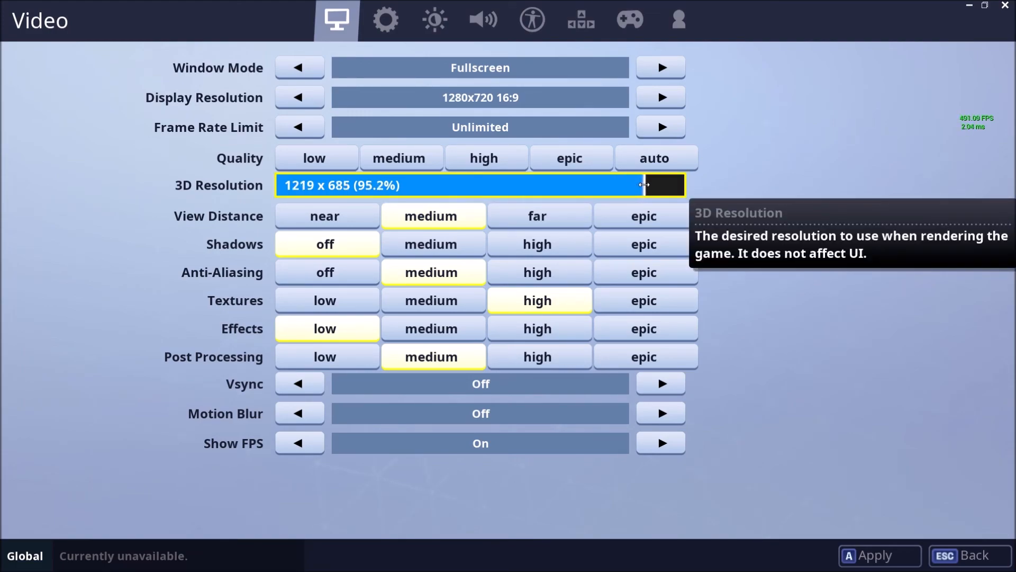
left_click_drag(641, 186, 638, 185)
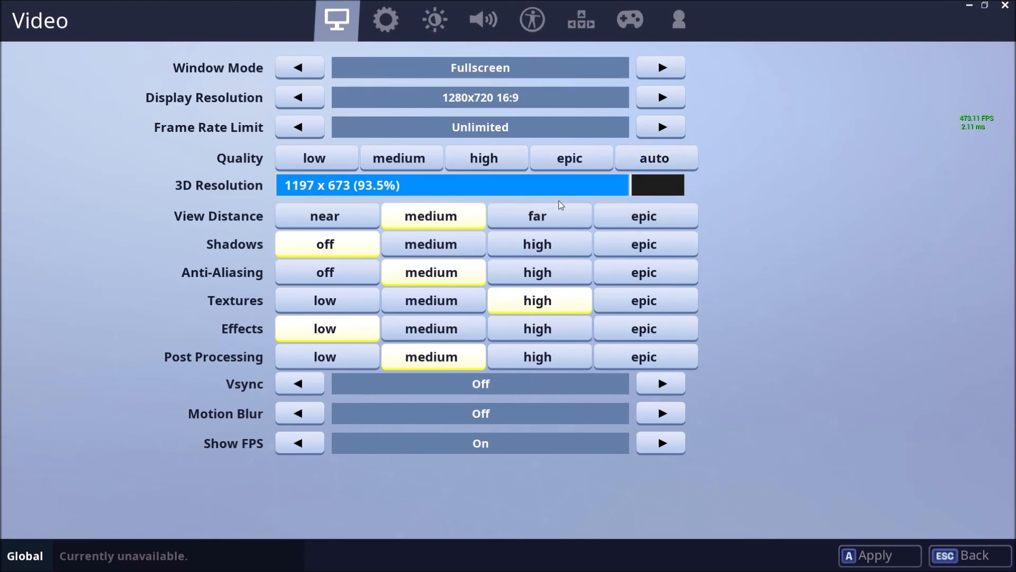
mouse_move(599, 199)
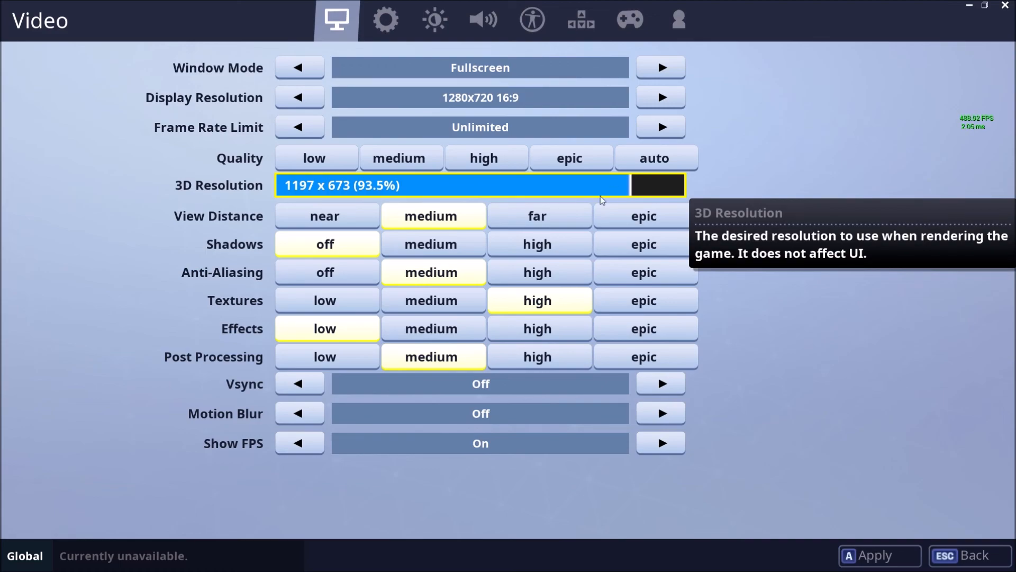
mouse_move(830, 190)
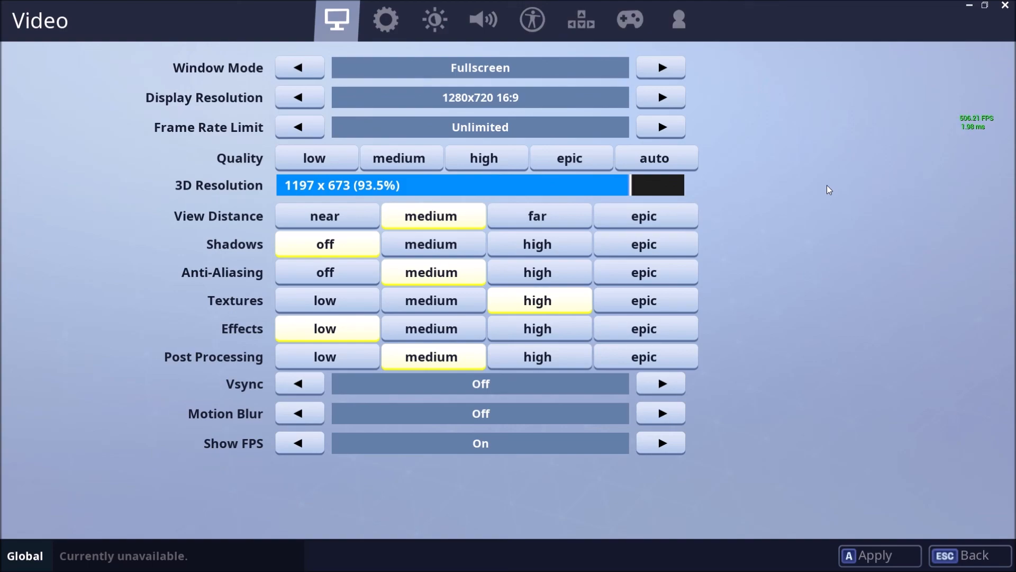
mouse_move(800, 196)
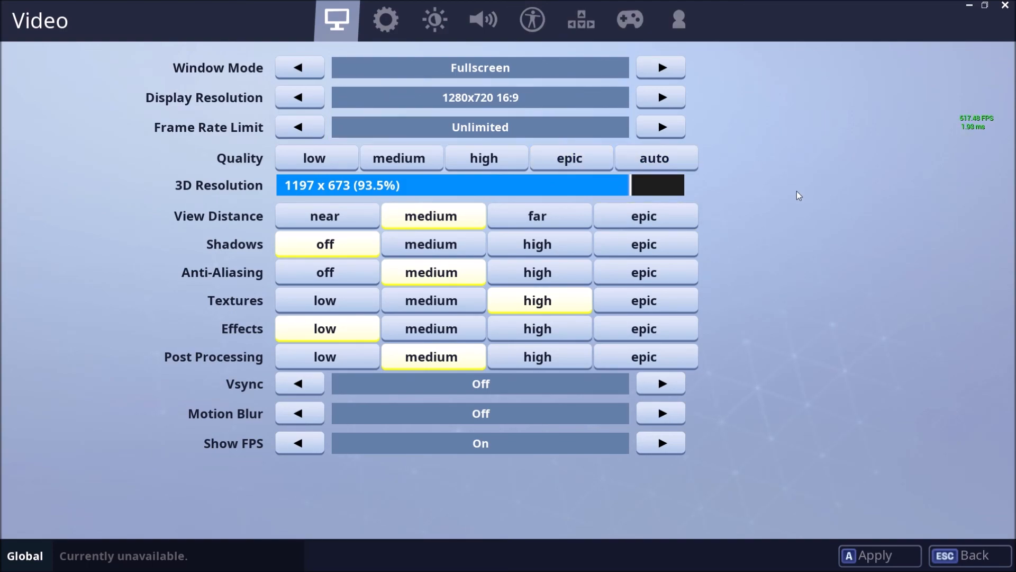